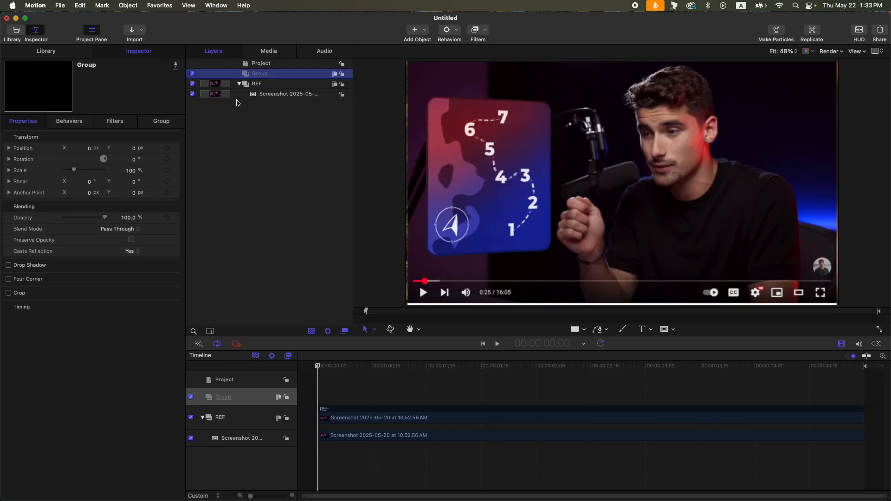
mouse_move(277, 64)
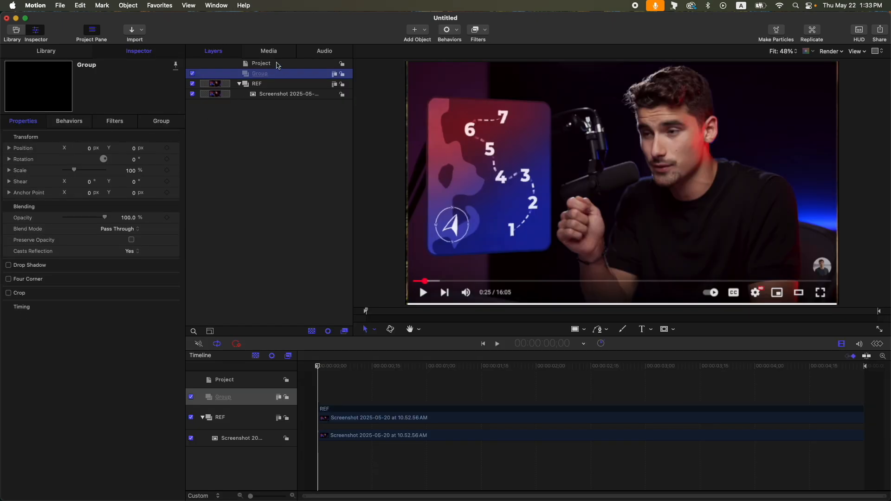
Show the Project layer's properties: Broadcast HD 1080, 1920×1080, transparent background
click(260, 63)
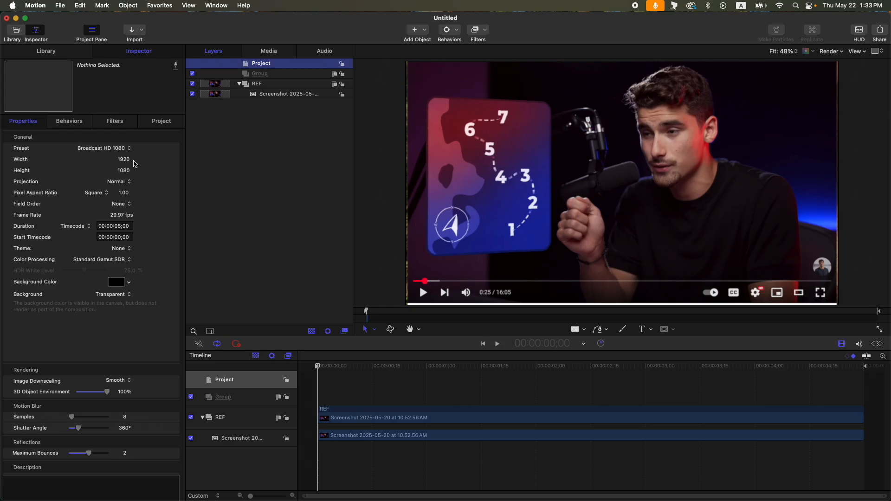
mouse_move(102, 213)
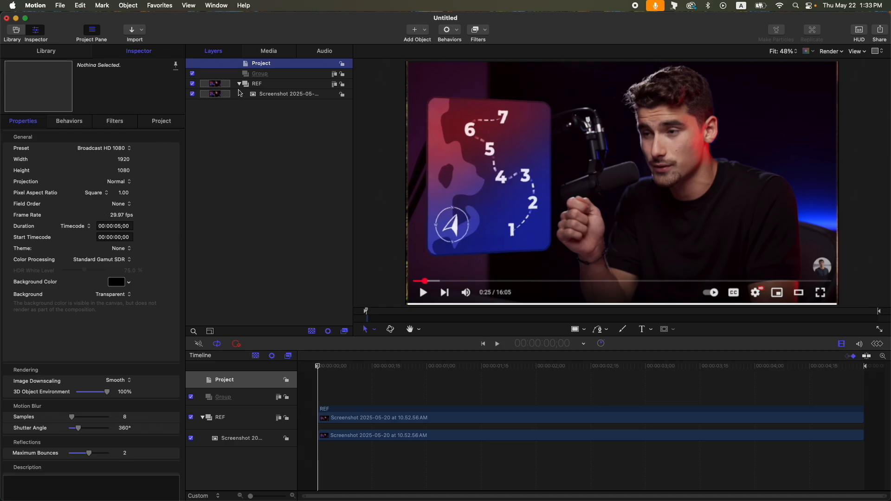
Draw a 590×710 rectangle and switch its fill from solid colour to a red-to-blue gradient
click(256, 84)
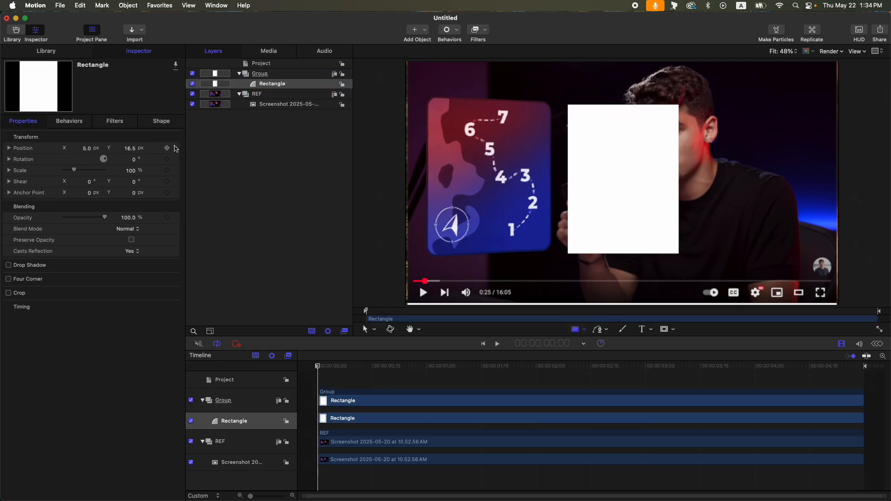
click(160, 120)
text(710)
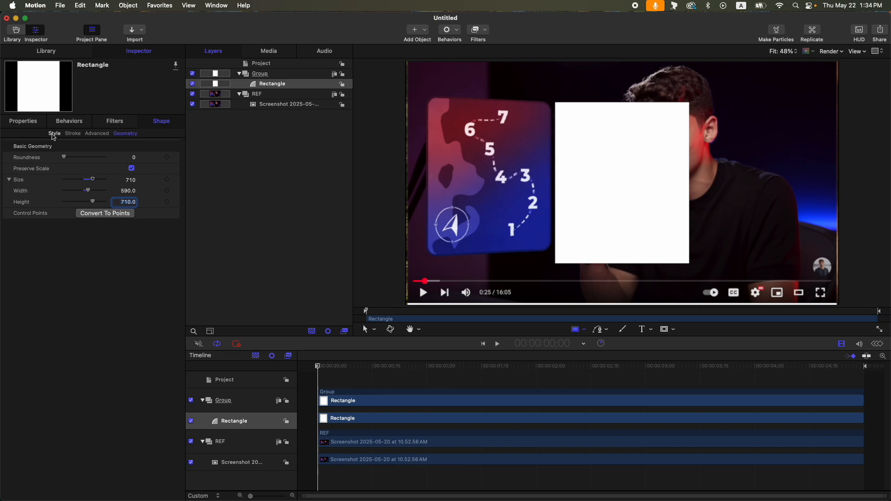
click(55, 133)
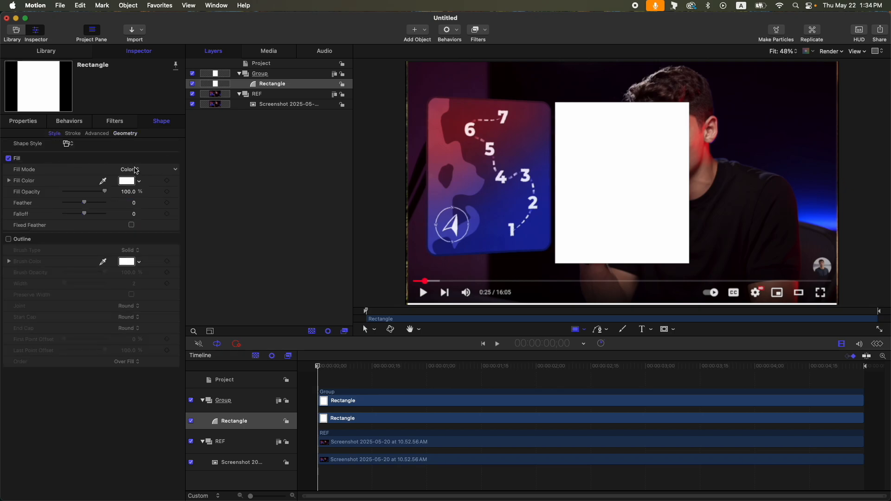
click(150, 169)
text(BG)
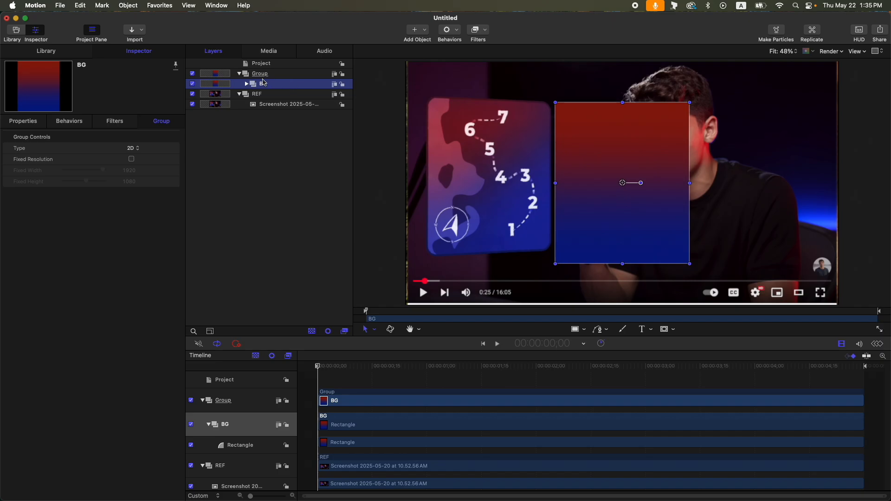
Select the main card group to hold the seven number text layers
click(259, 73)
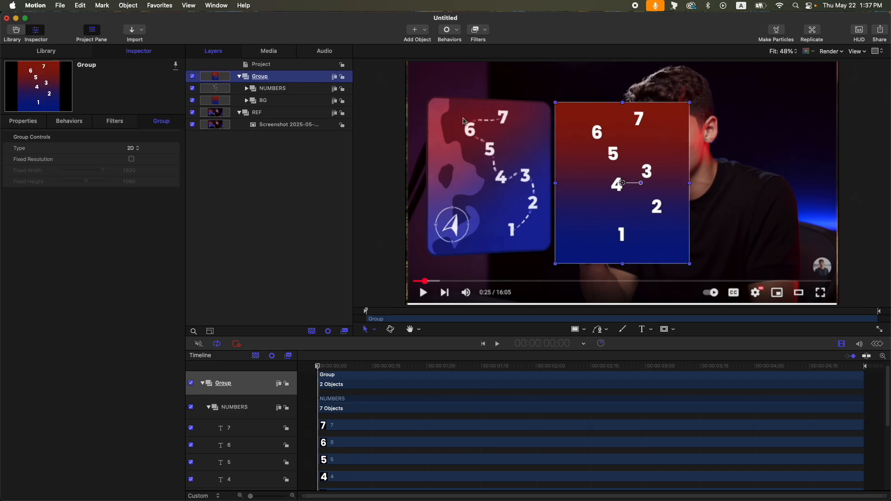
mouse_move(500, 257)
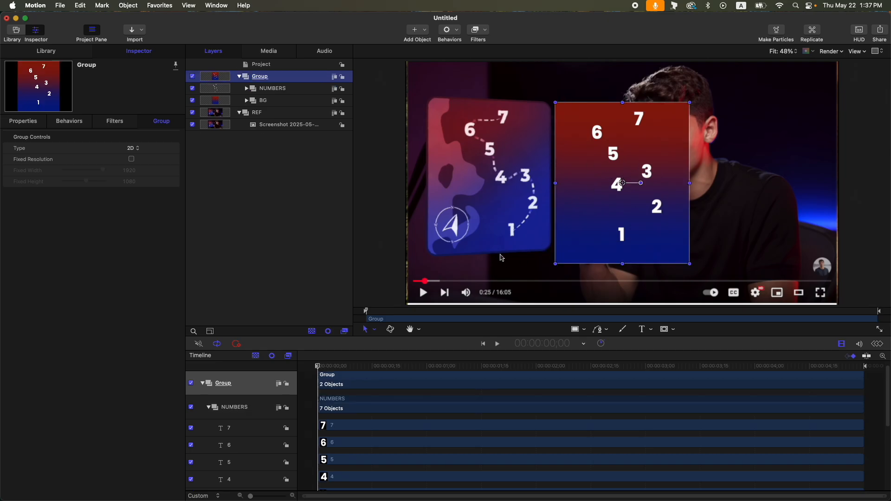
mouse_move(517, 185)
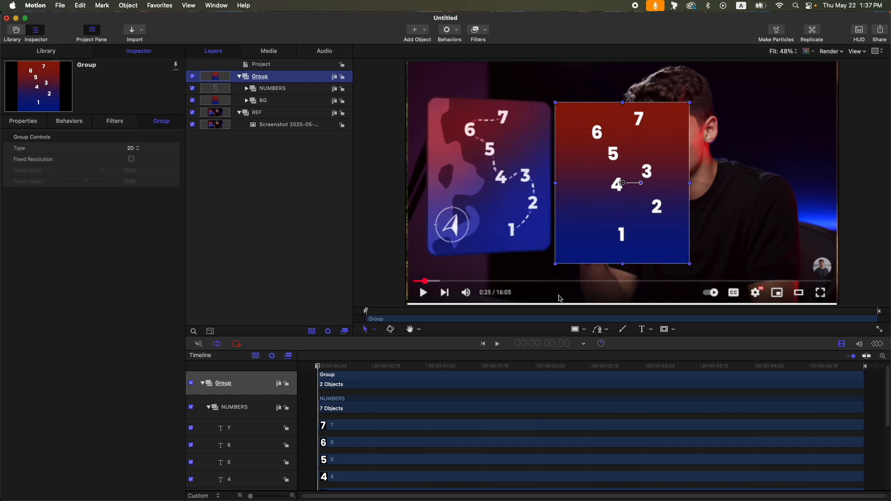
mouse_move(630, 247)
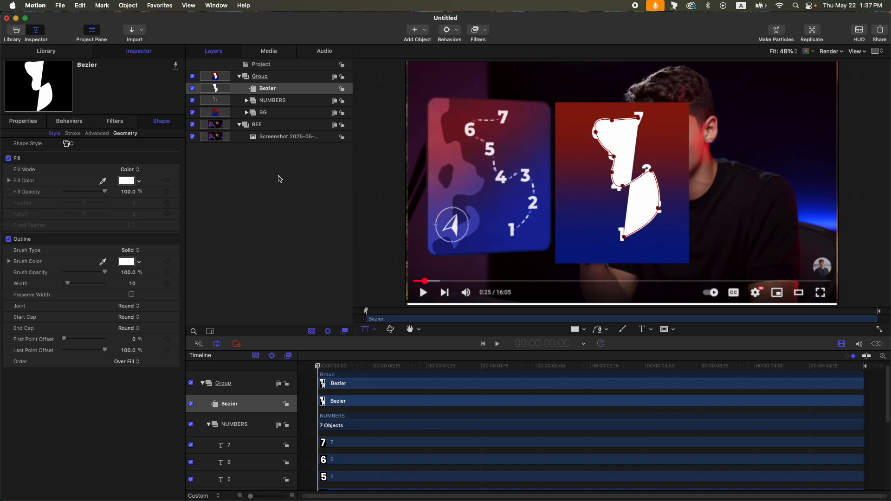
Remove the Bezier path's fill, leaving a white outline, and search the Library for dash styles
click(8, 158)
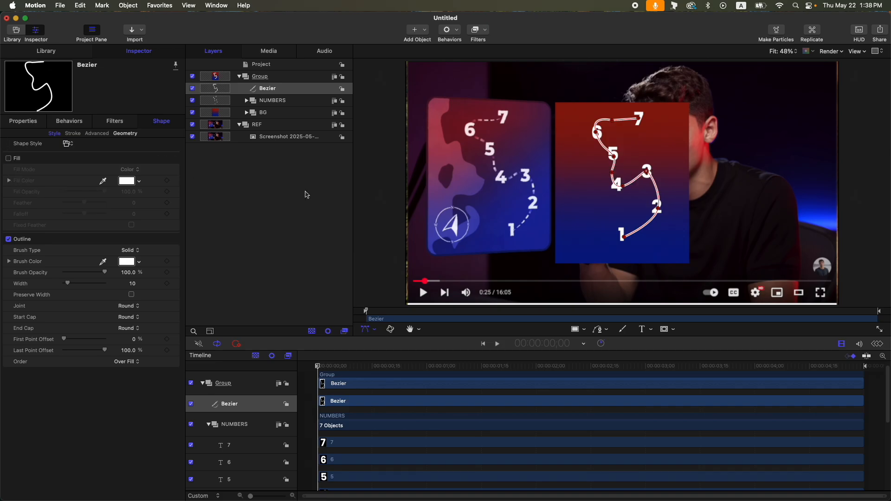
click(45, 50)
text(dash)
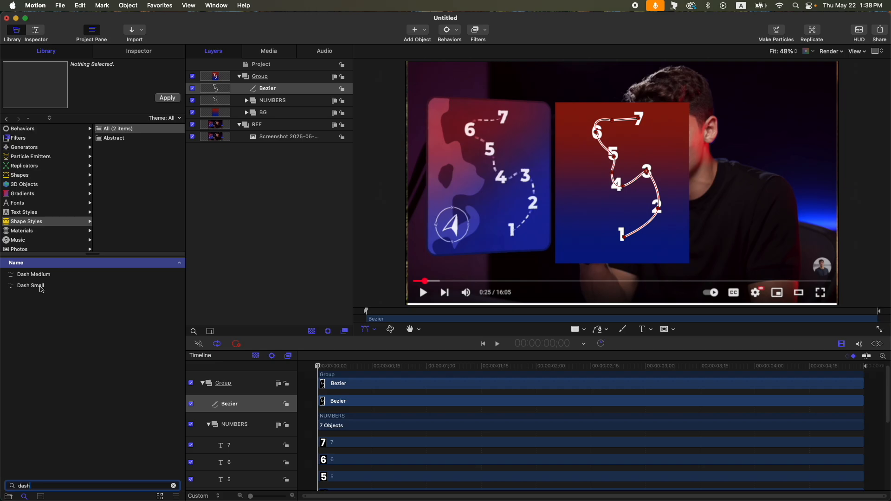
Apply the Dash Small shape style to the Bezier path and show its stroke controls
click(34, 274)
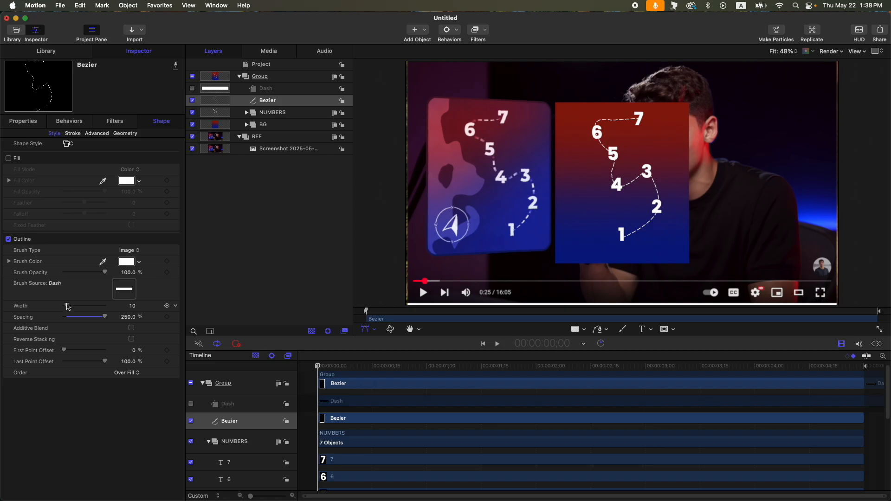
click(73, 133)
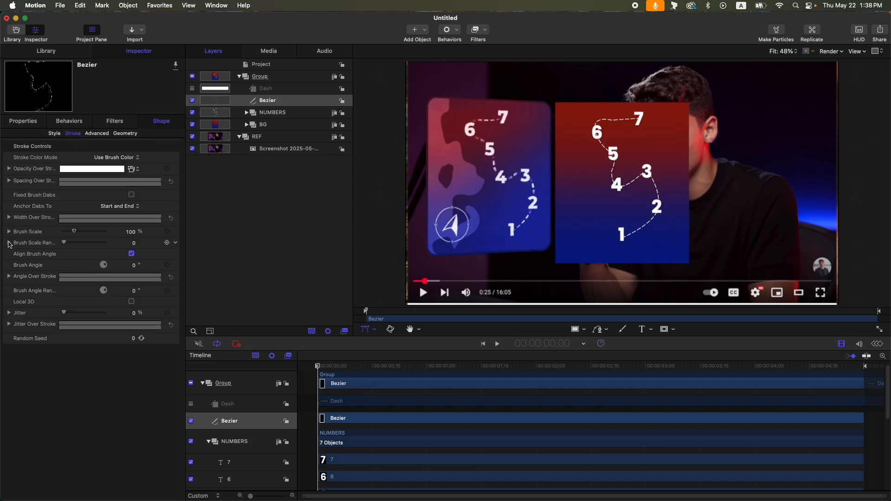
Shape Width Over Stroke into a bell tapering at both ends and expose separate X/Y brush scale
click(9, 231)
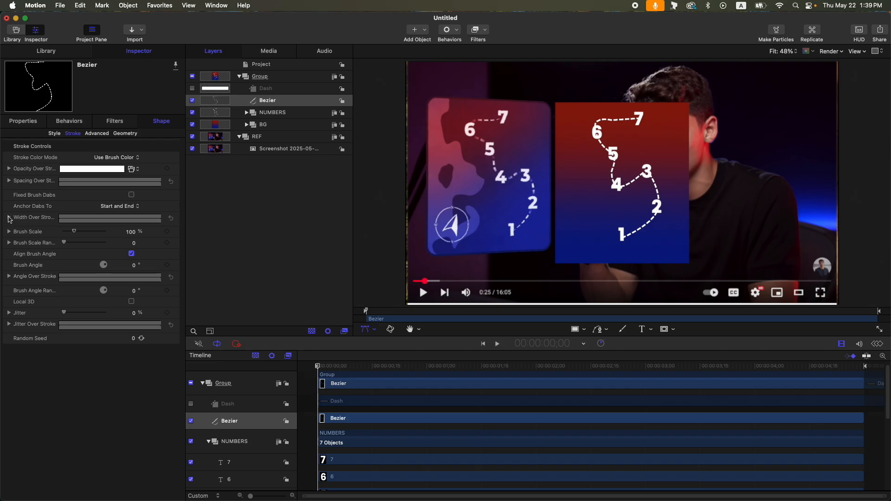
click(8, 217)
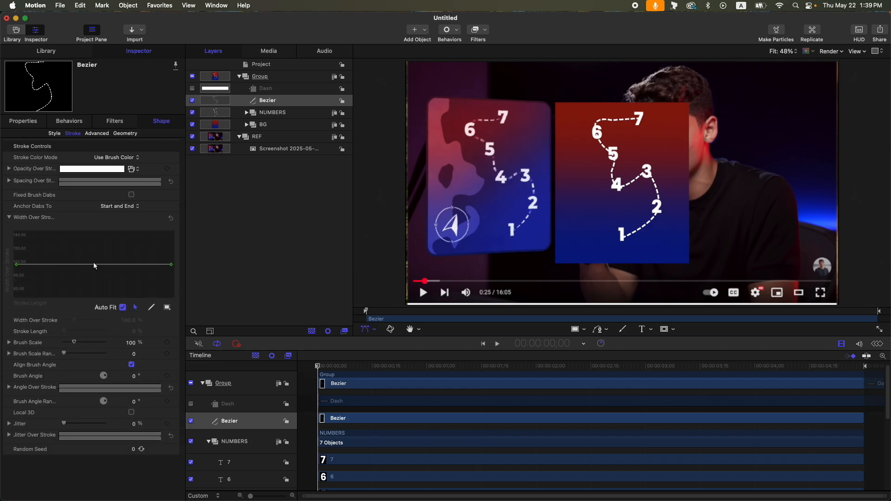
mouse_move(97, 268)
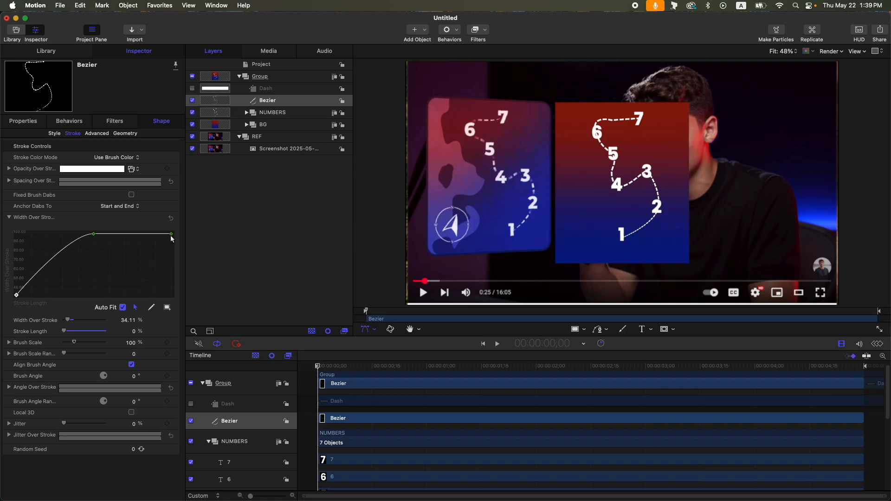
drag(170, 235, 171, 294)
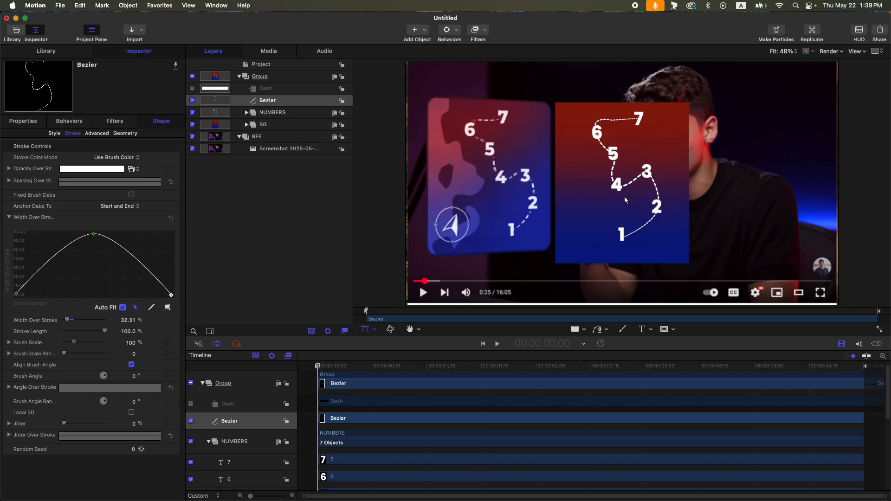
click(8, 217)
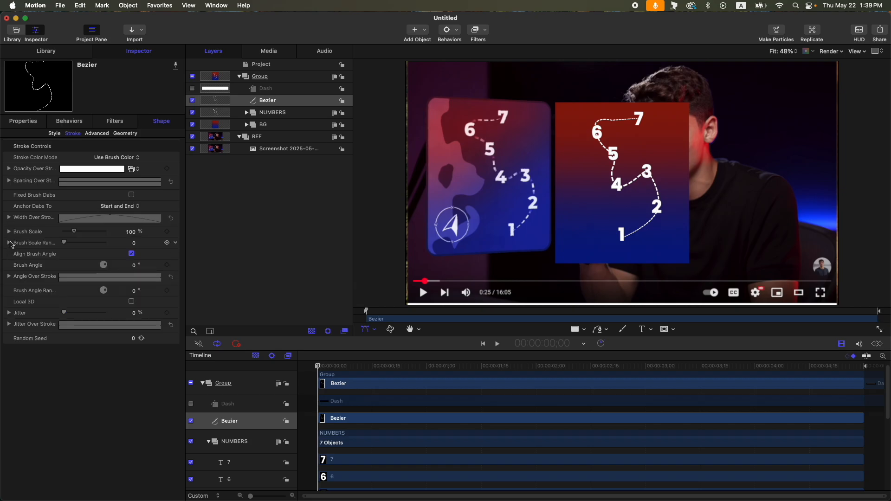
click(9, 231)
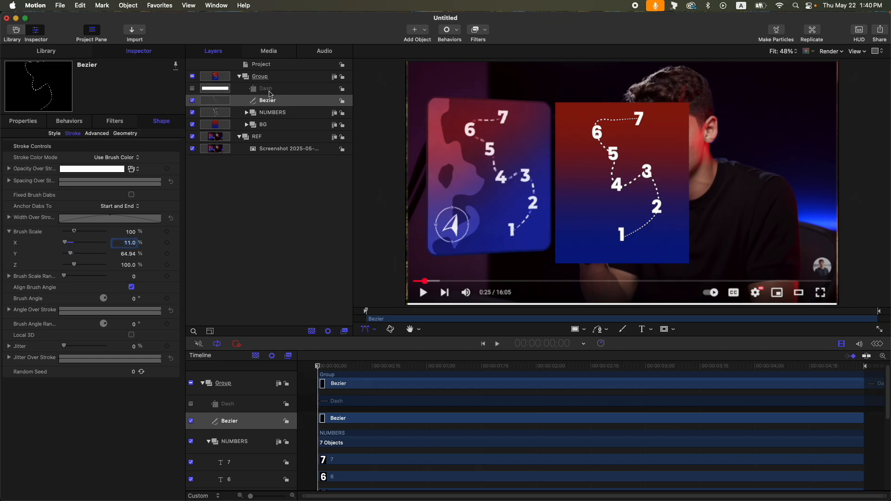
Group the path and dash style as DASH, clone the NUMBERS group and hide the clone
click(265, 88)
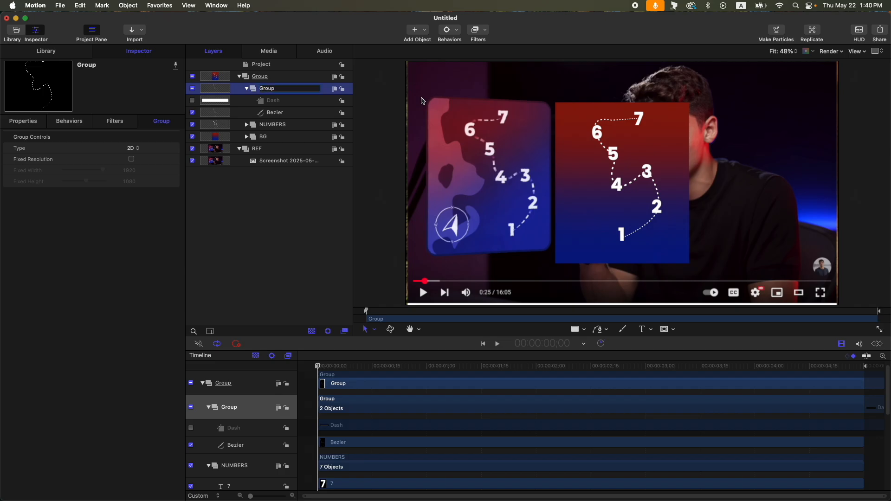
double_click(267, 88)
text(DASH)
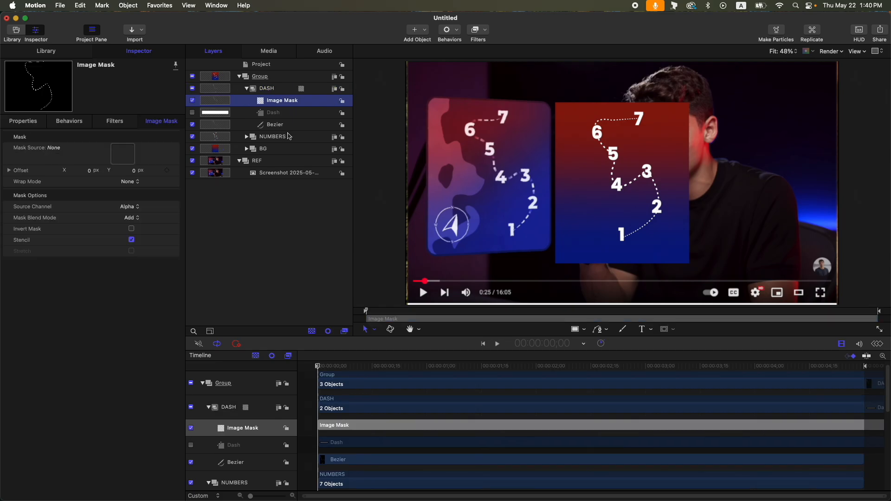
click(273, 136)
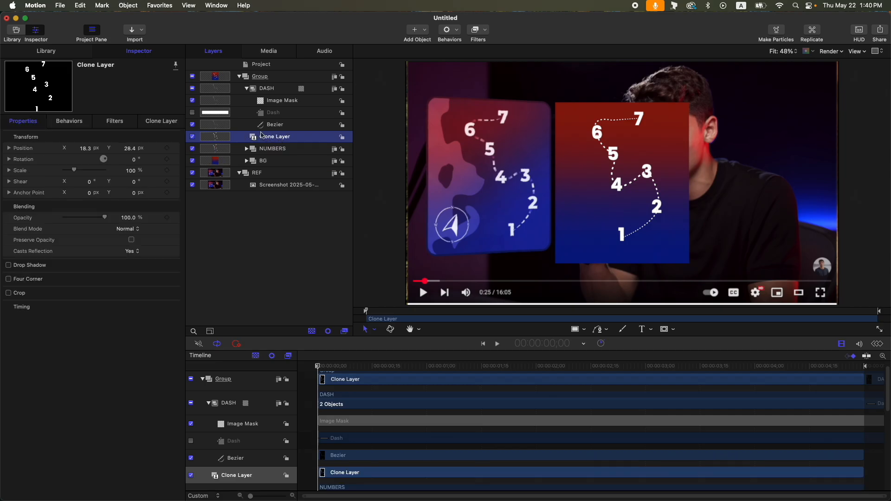
click(192, 137)
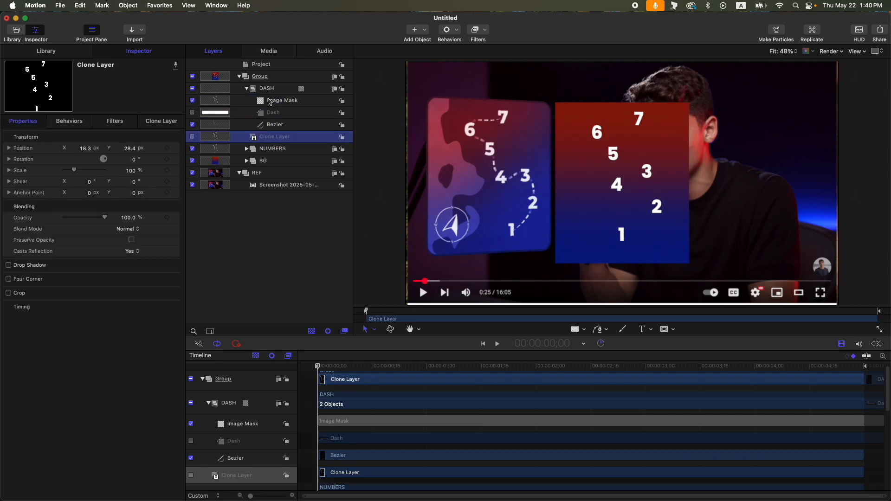
Invert the DASH group's image mask so the dashes break around the numbers
click(282, 100)
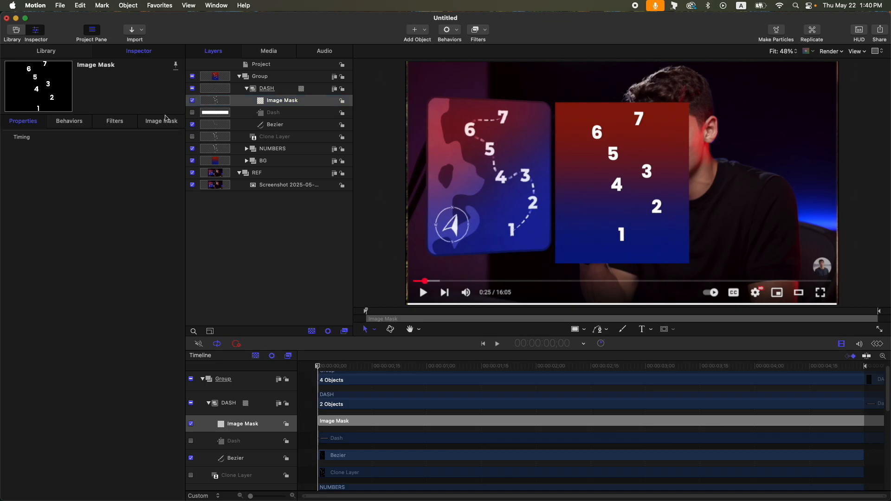
click(161, 120)
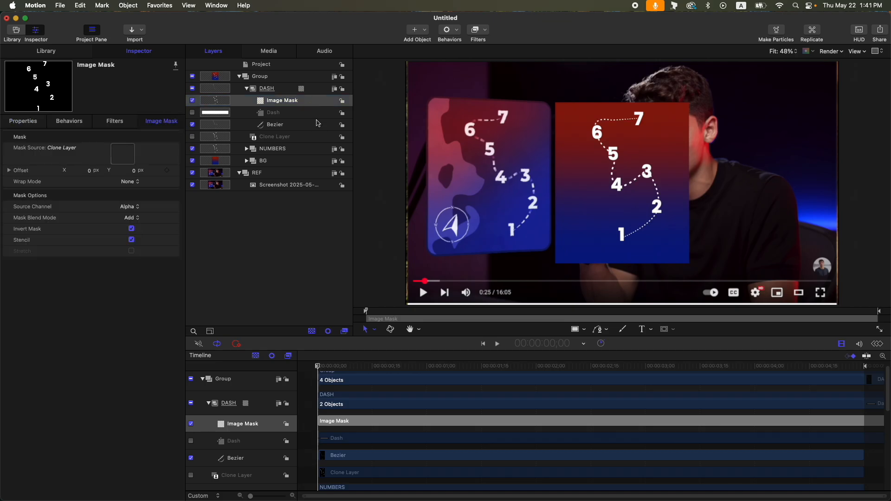
click(477, 29)
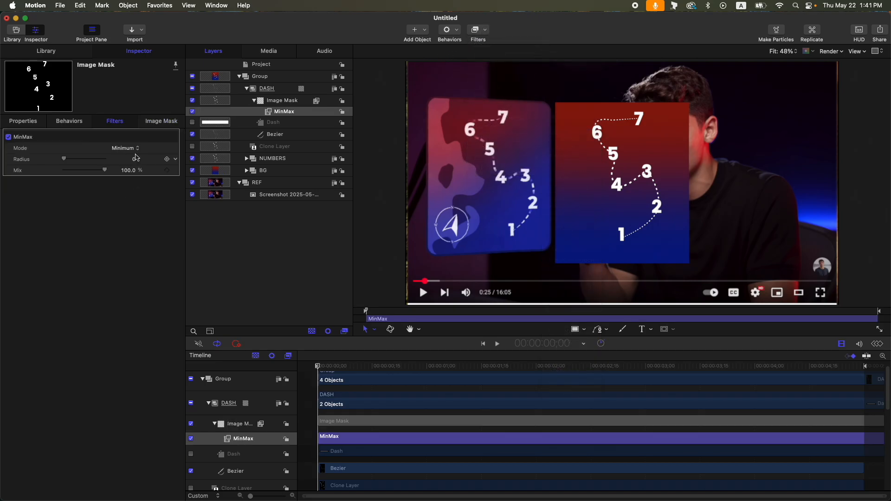
Collapse the DASH group and select the top-level Group layer
click(122, 149)
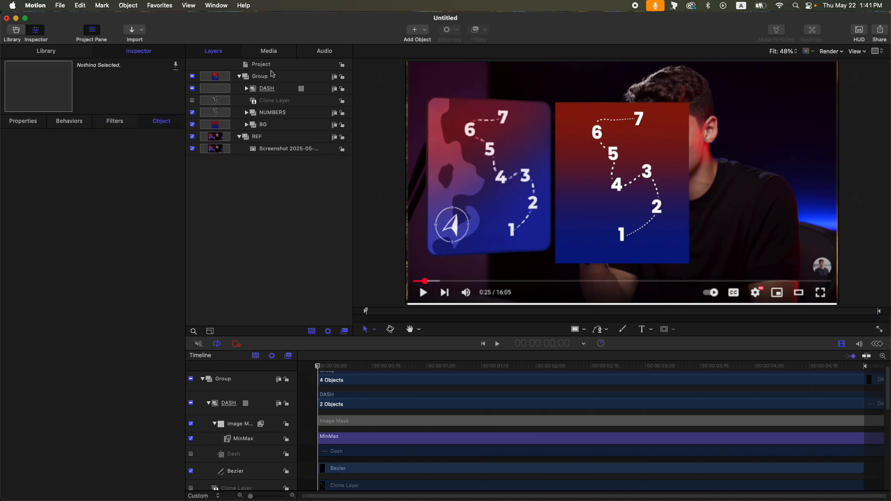
click(260, 75)
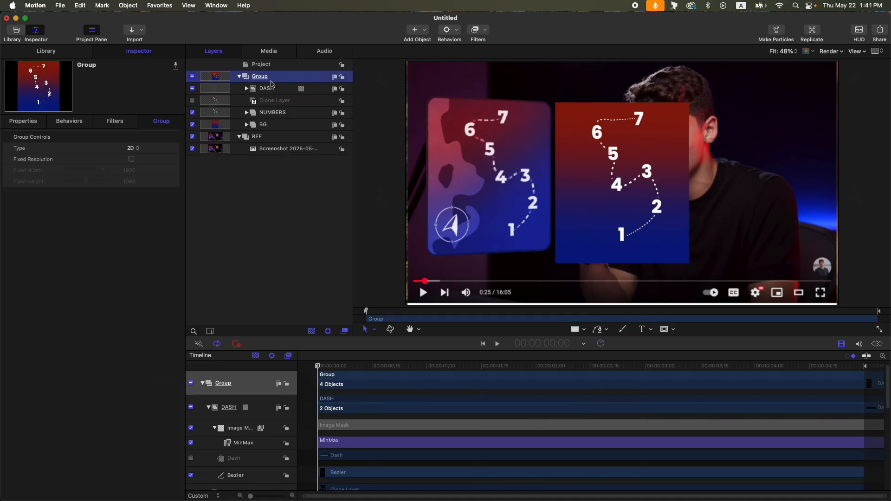
mouse_move(435, 111)
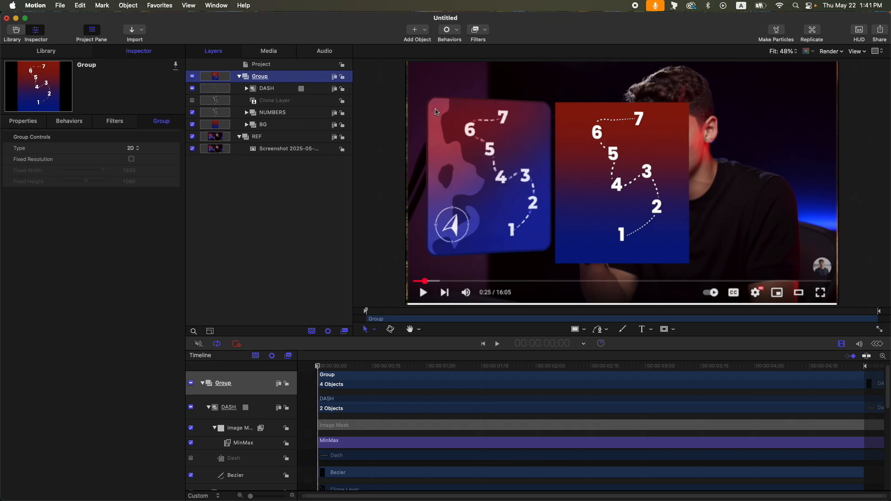
mouse_move(474, 179)
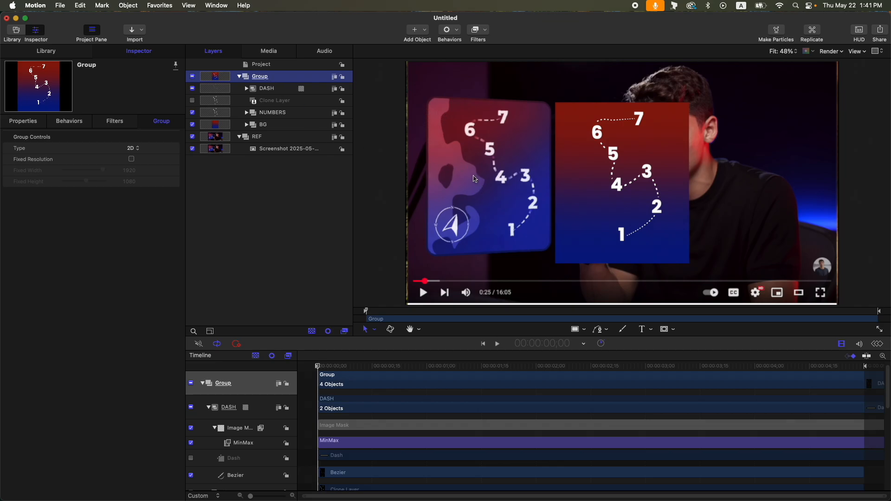
mouse_move(466, 60)
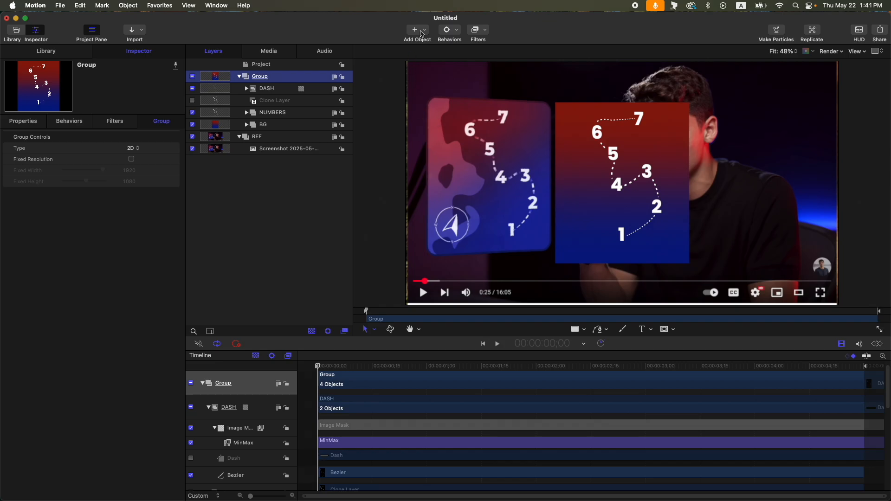
Add a Clouds generator with horizontal scale 48, vertical scale 40 and speed 0
click(417, 30)
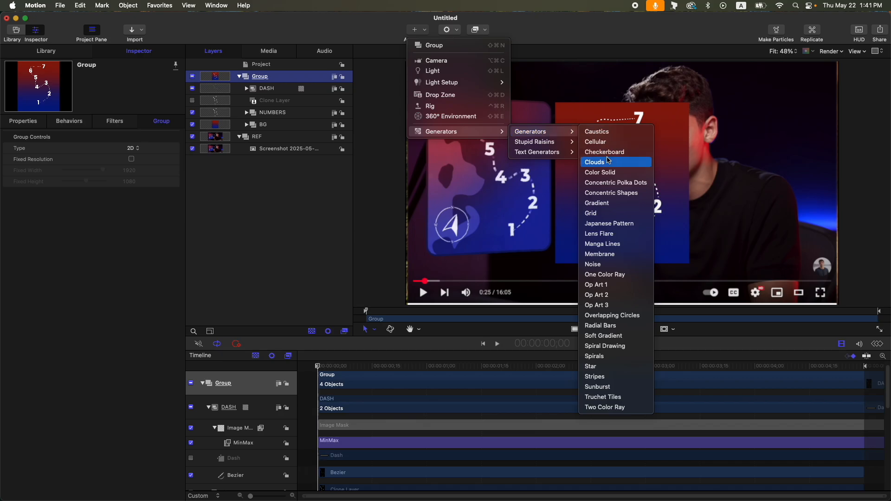
click(594, 161)
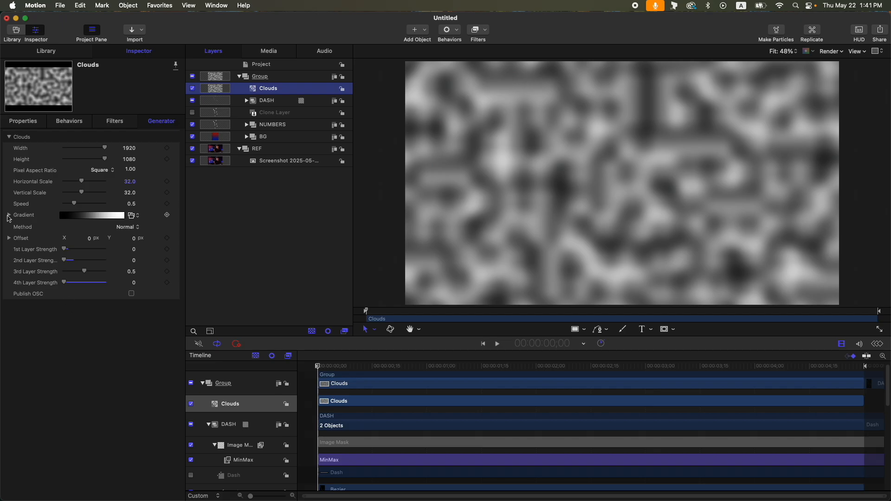
click(8, 215)
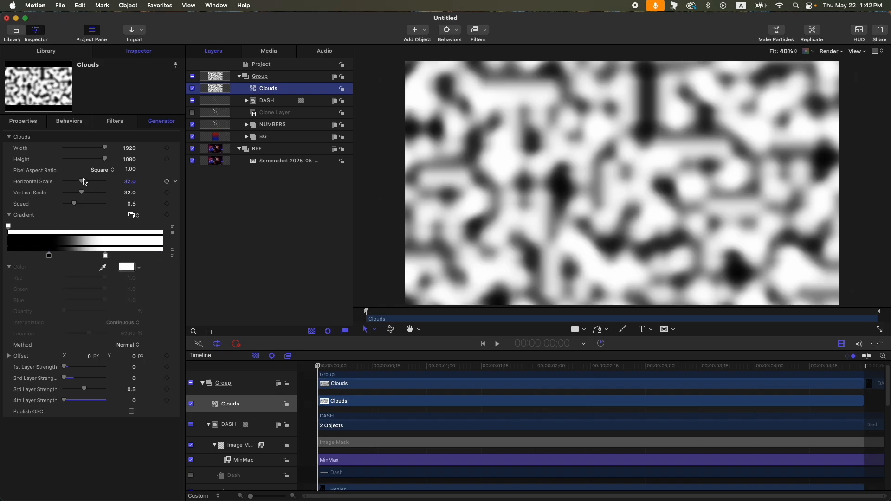
drag(74, 181, 93, 181)
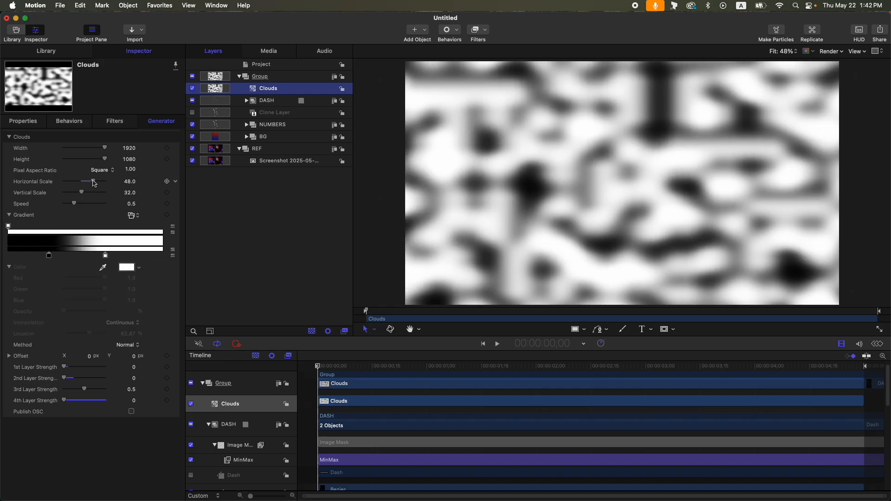
drag(72, 193, 87, 192)
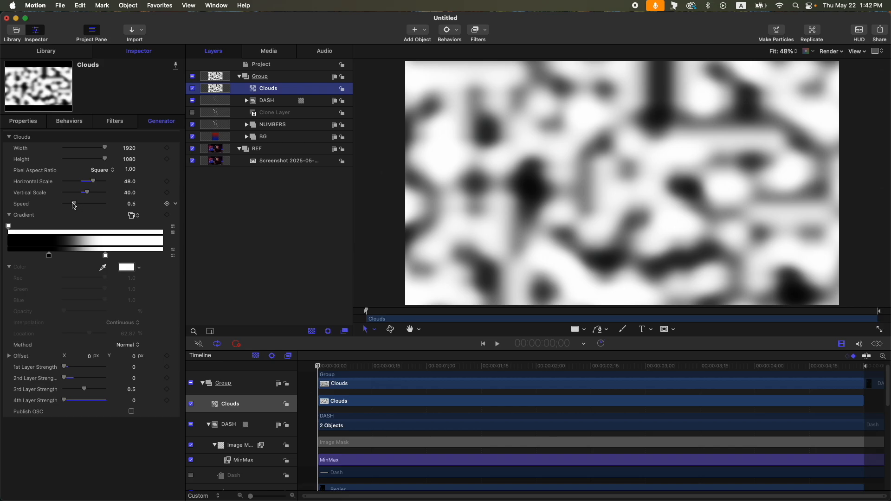
drag(85, 204, 68, 203)
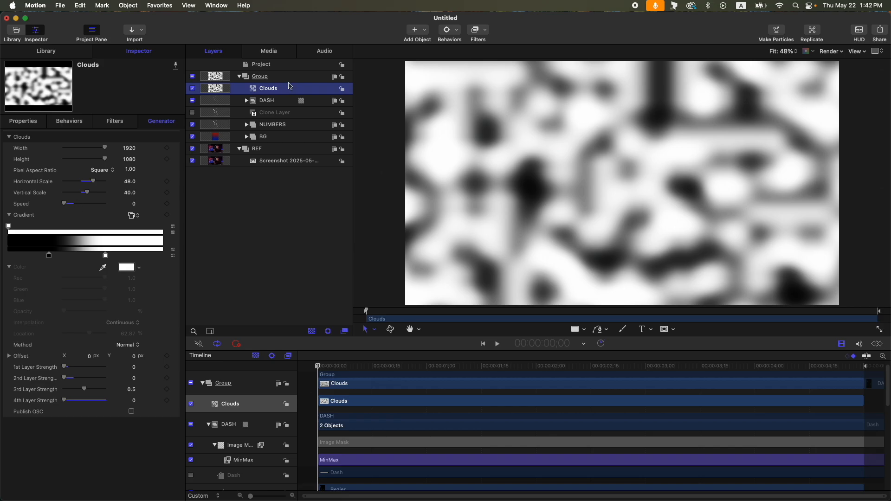
click(475, 30)
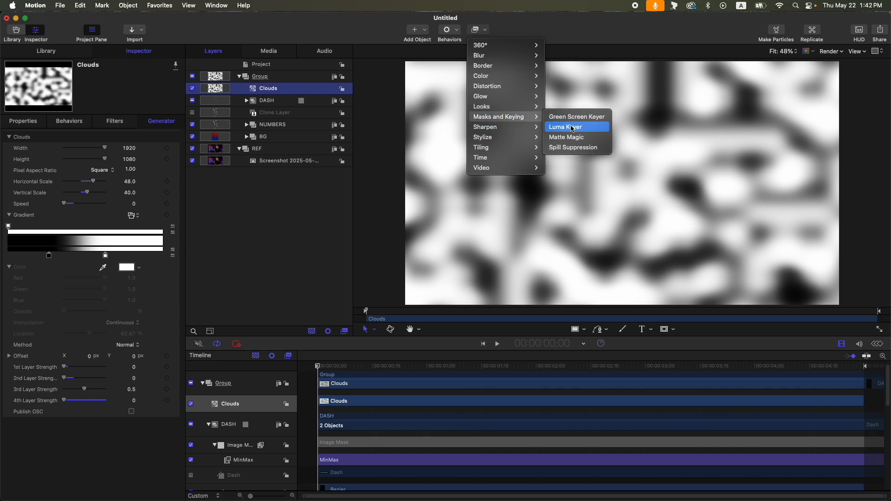
Luma-key the clouds, clone the BG card, and group the clouds into a new group named MAP
click(564, 127)
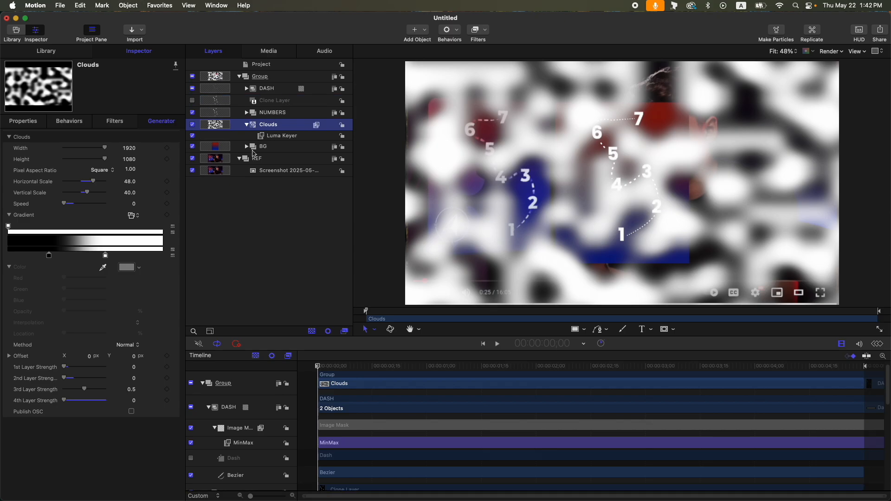
click(263, 146)
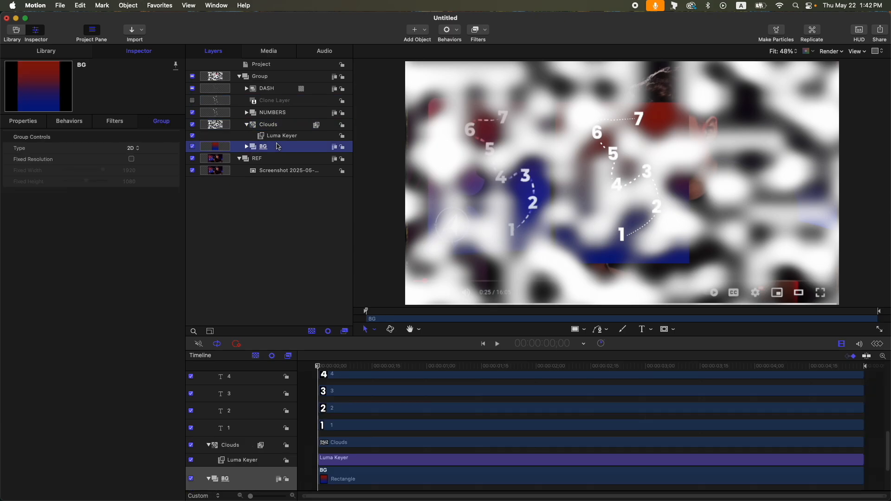
click(267, 123)
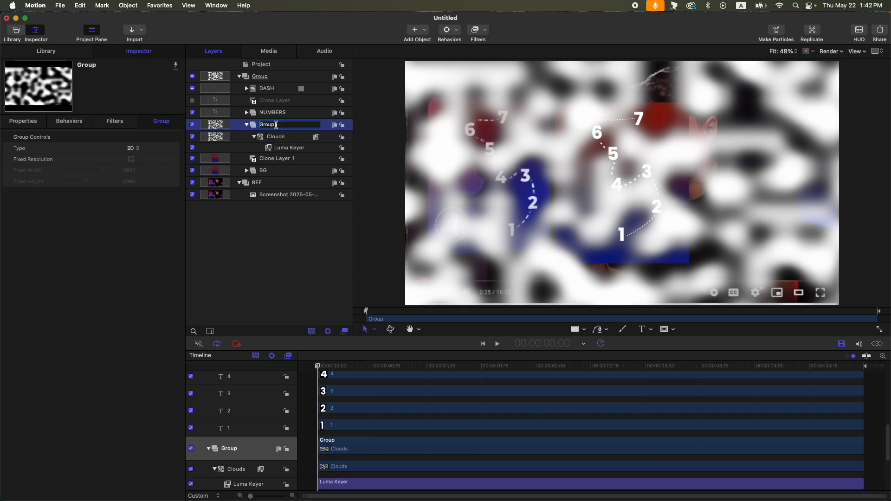
text(MAP)
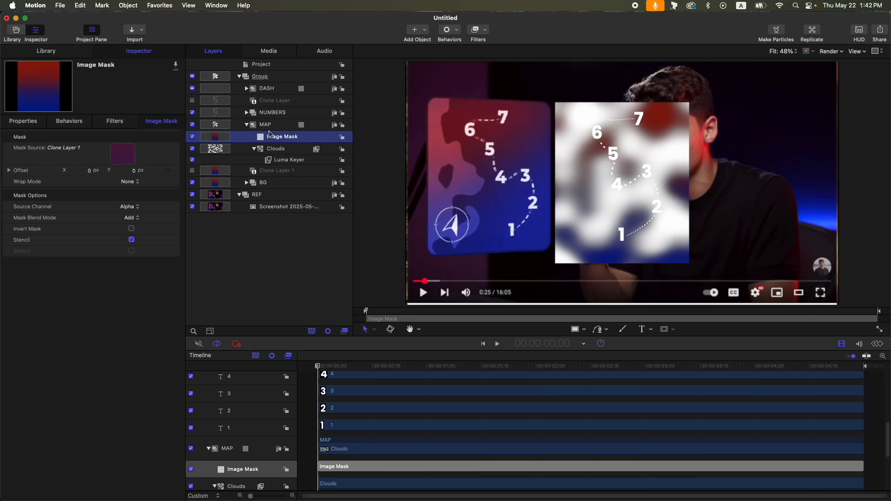
Set the MAP group's blend mode to Soft Light in its Properties
click(265, 124)
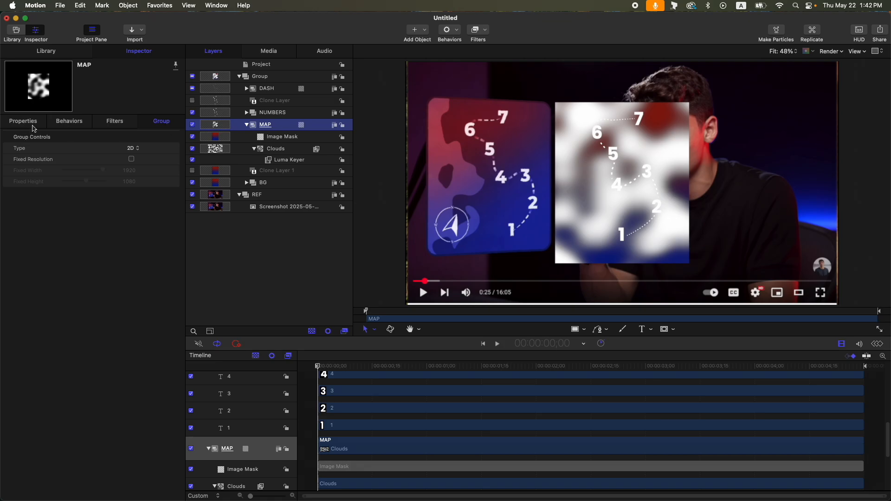
click(22, 120)
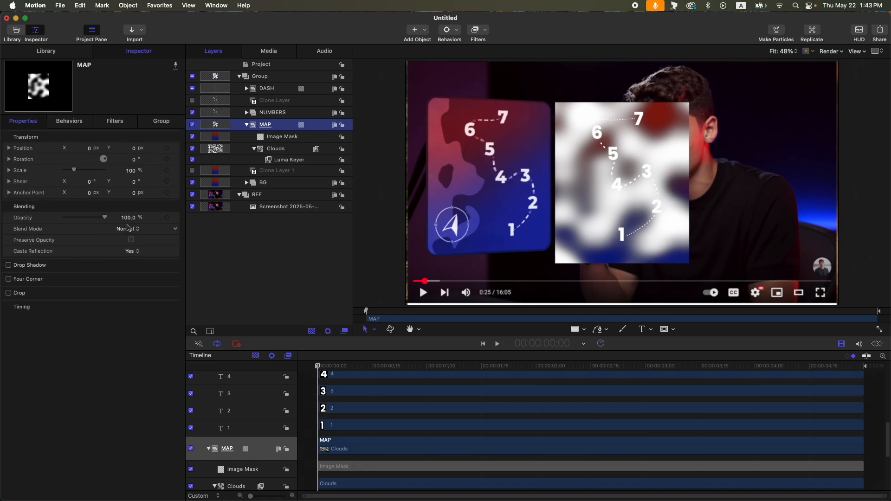
click(124, 229)
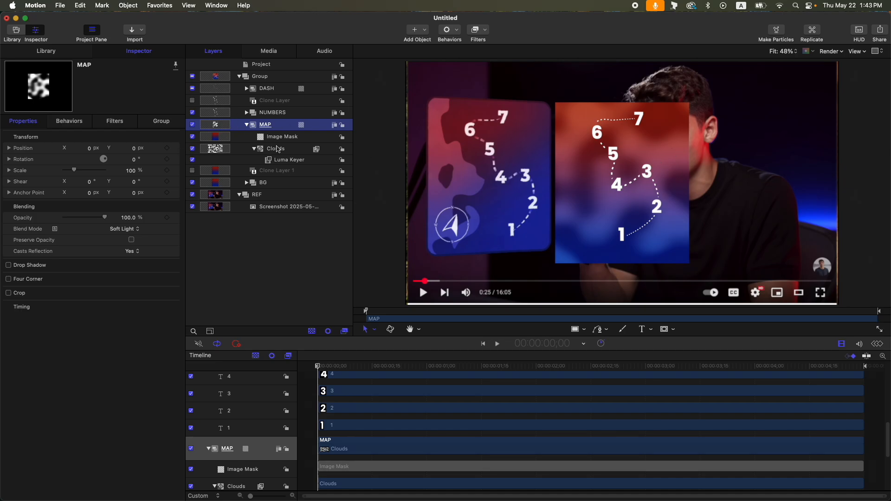
Move the Clouds layer inside MAP to Position X −934
click(276, 149)
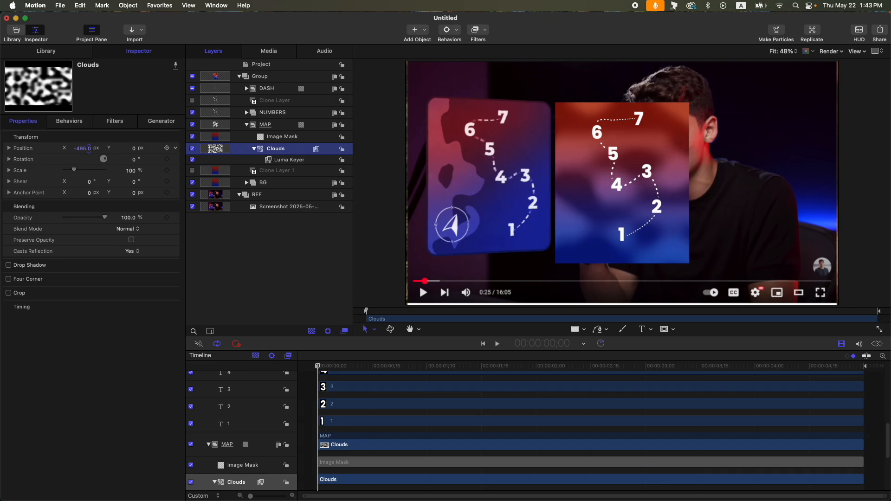
text(-934.0)
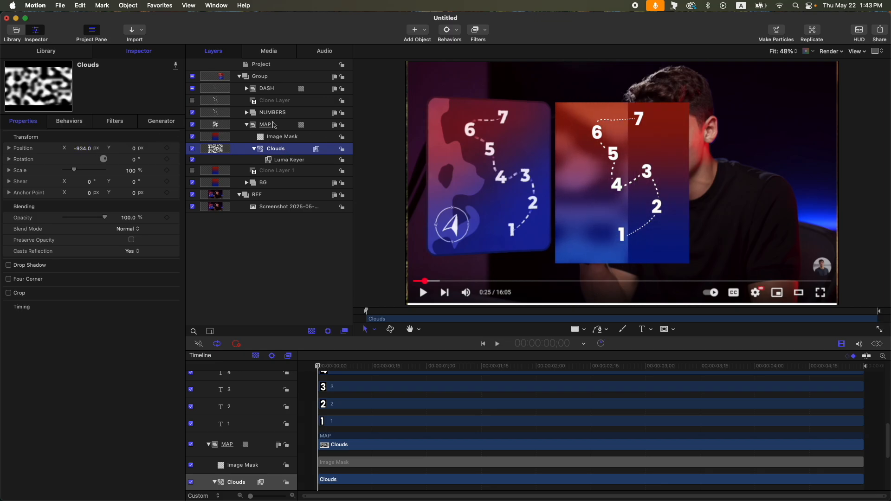
click(266, 124)
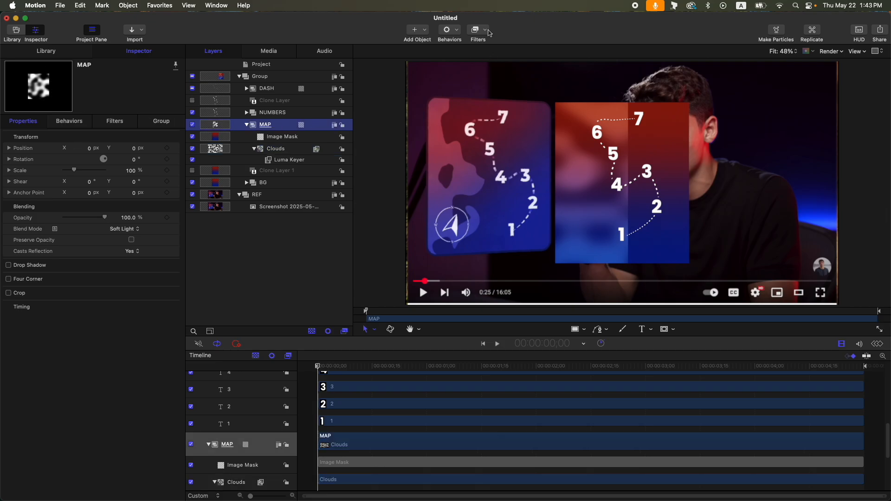
Add an Underwater distortion filter to ripple the MAP group
click(477, 30)
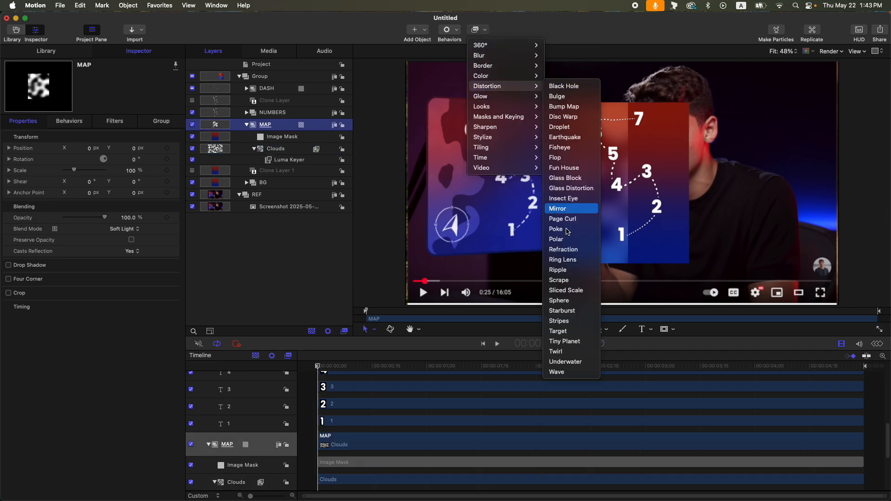
click(565, 362)
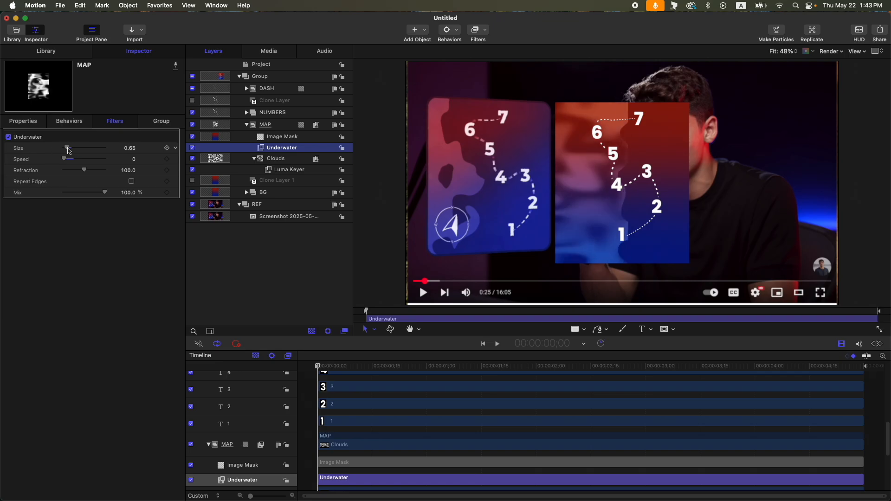
click(265, 125)
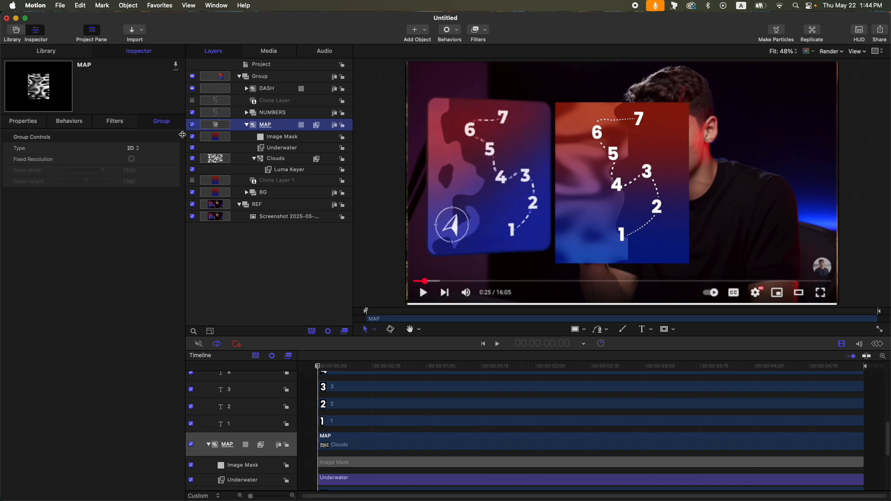
Lock the MAP group to a fixed 1920×1080 resolution and review its position
click(131, 158)
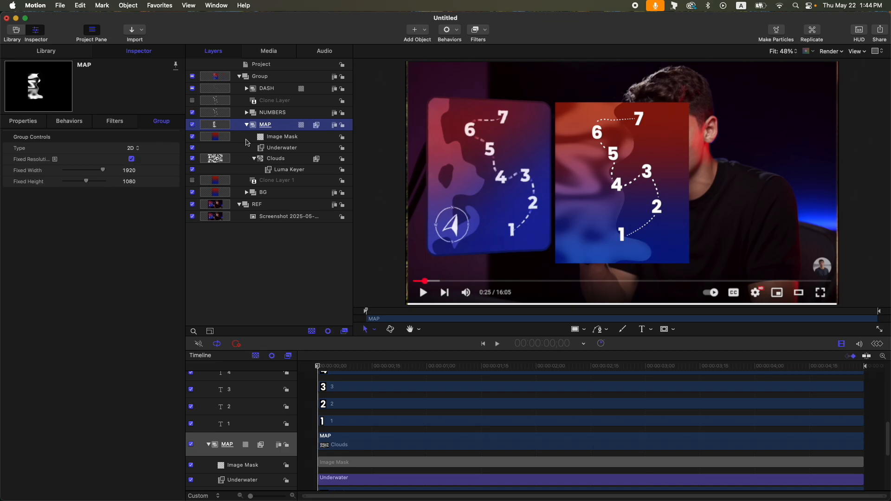
click(276, 158)
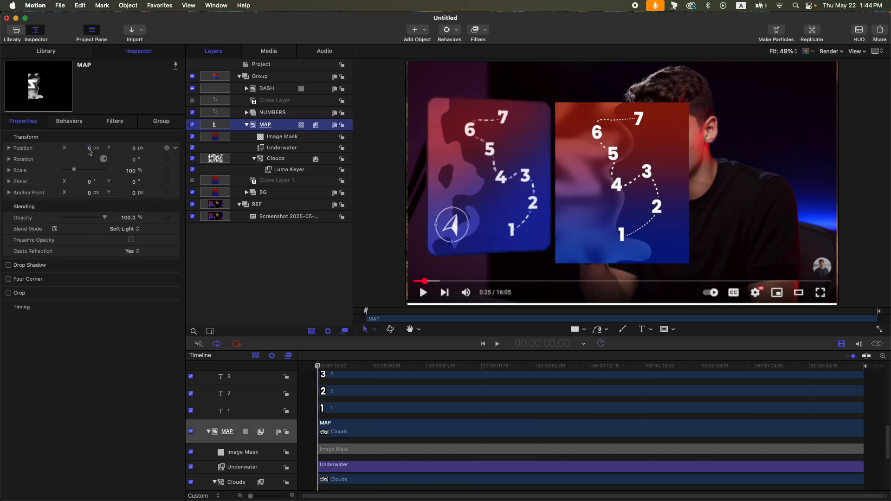
click(275, 158)
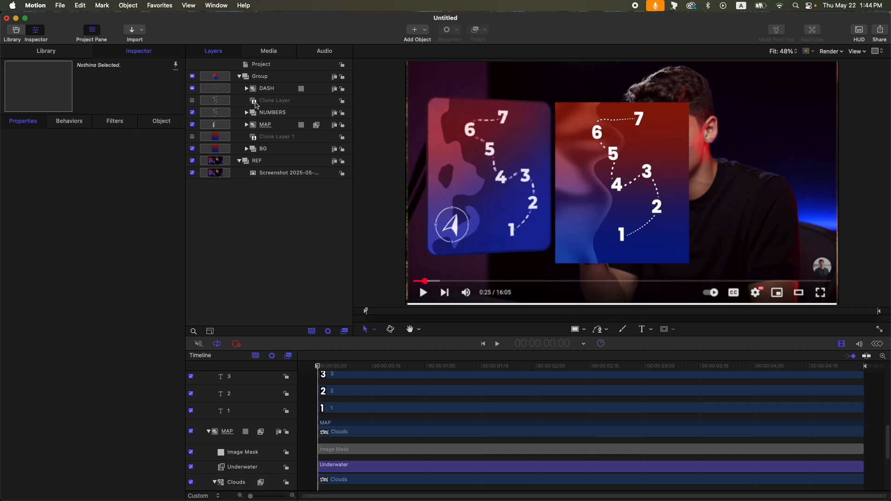
mouse_move(429, 232)
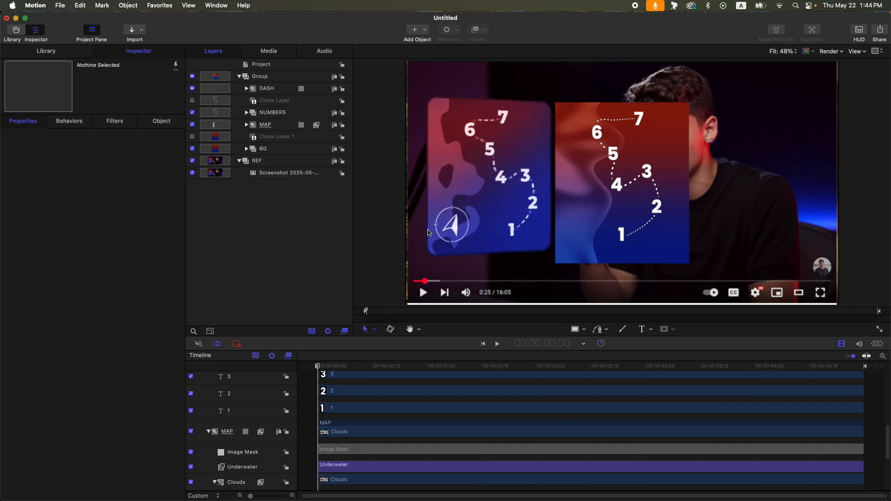
Draw a circle on the card and switch it from solid fill to outline
click(259, 76)
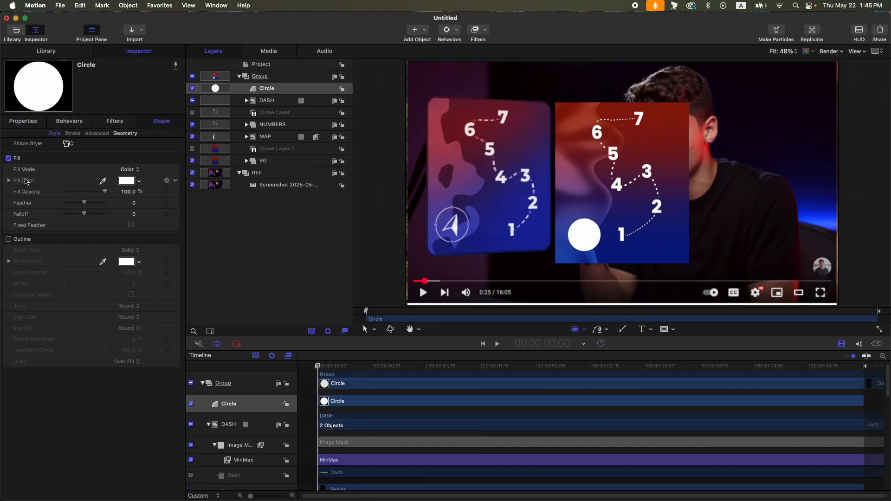
click(8, 158)
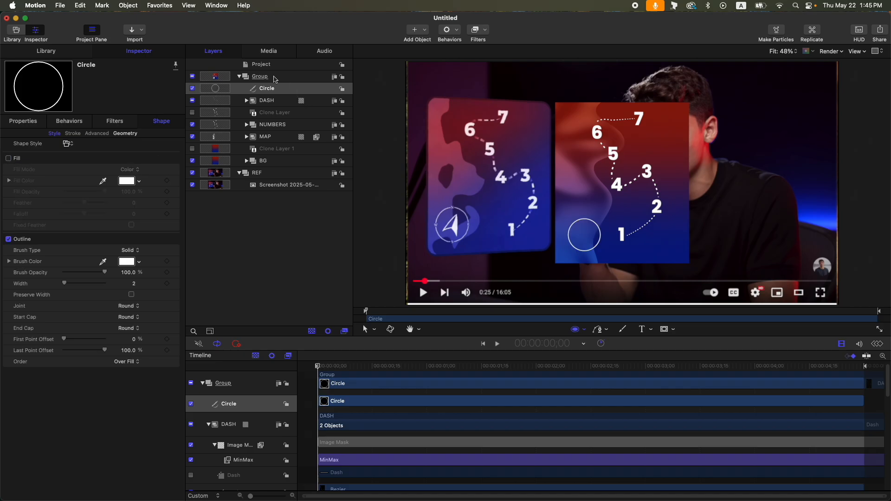
click(260, 76)
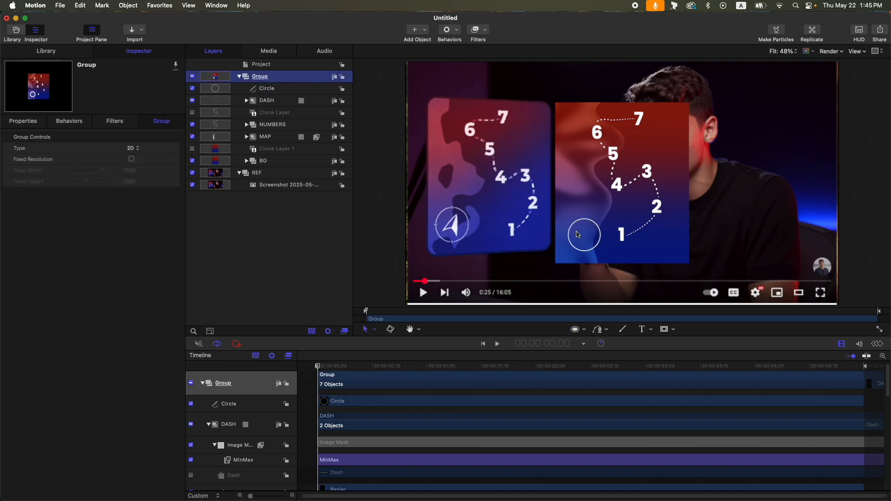
Add the N, E, S, W letters, group them as POINTERS and clone the group
click(641, 329)
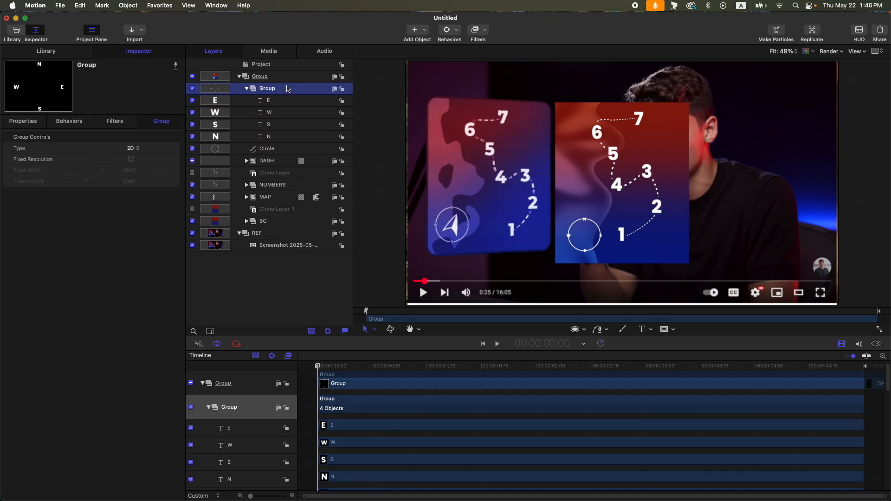
double_click(267, 88)
text(POINTERS)
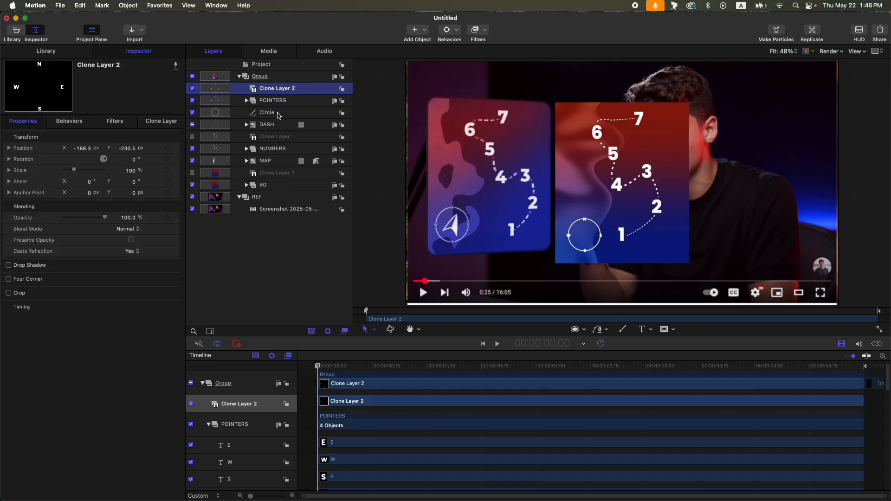
Mask the compass ring with the letters clone and invert it to cut gaps
click(266, 113)
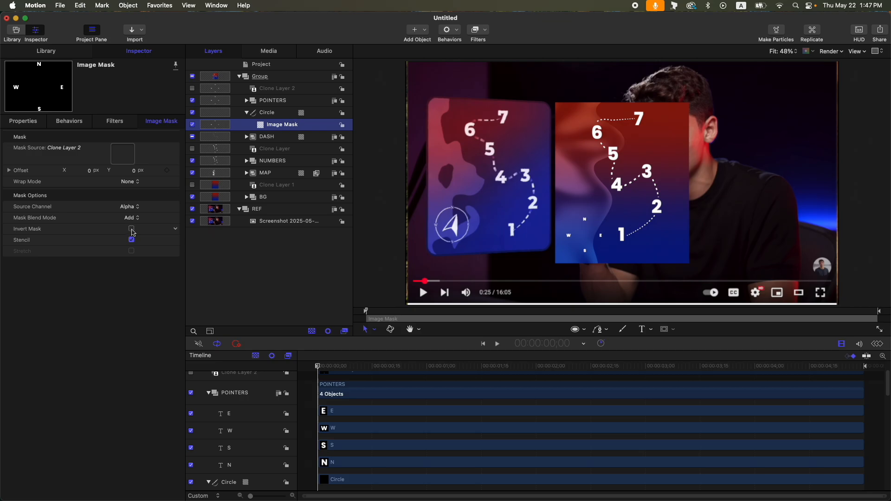
click(131, 228)
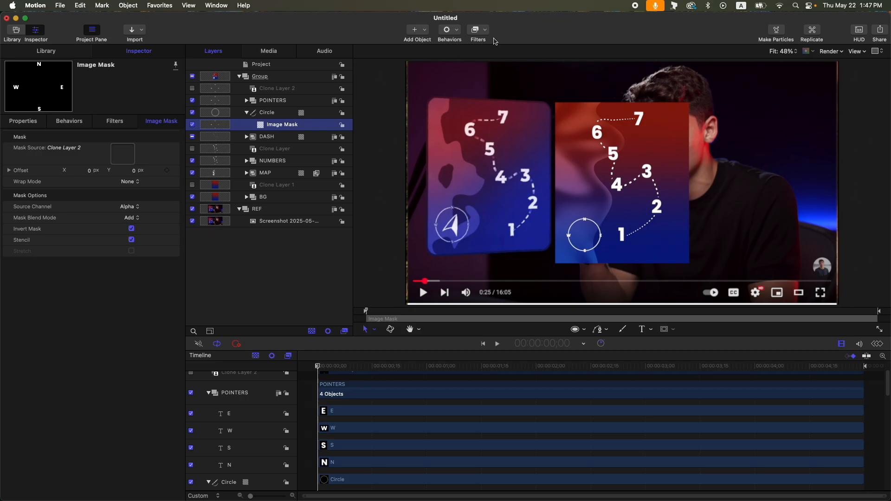
Apply a MinMax stylize filter to the cut-out and choose its mode
click(477, 30)
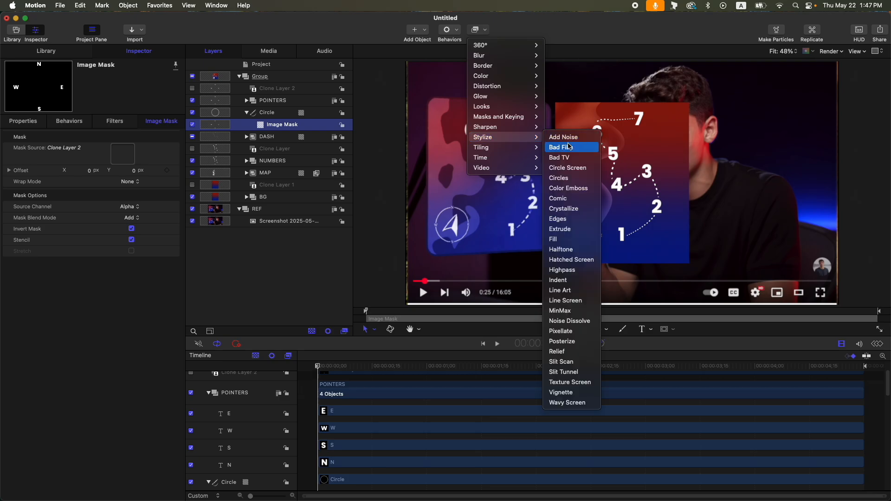
click(558, 310)
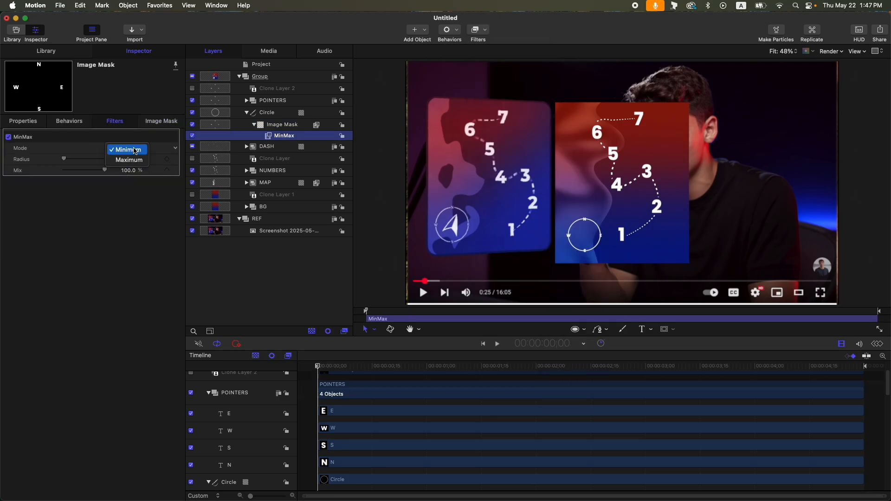
click(128, 159)
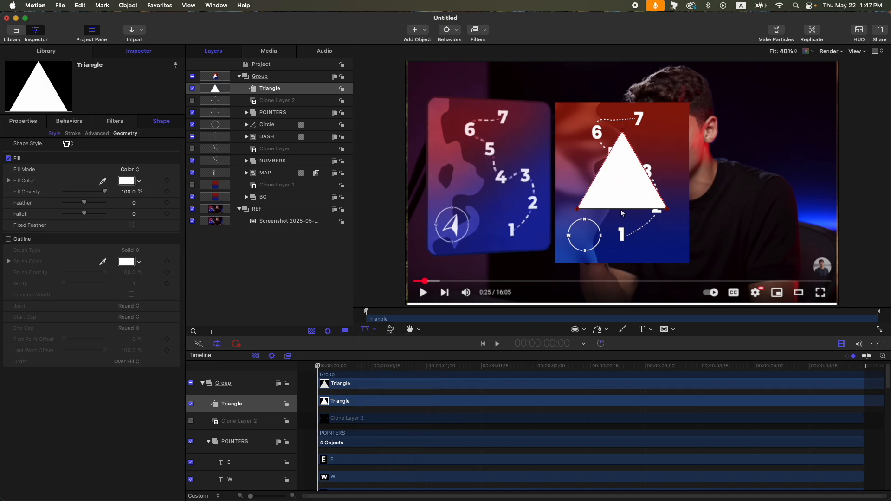
Reshape the white triangle into an arrowhead, scale it to 25% and centre it in the ring
drag(621, 120, 625, 181)
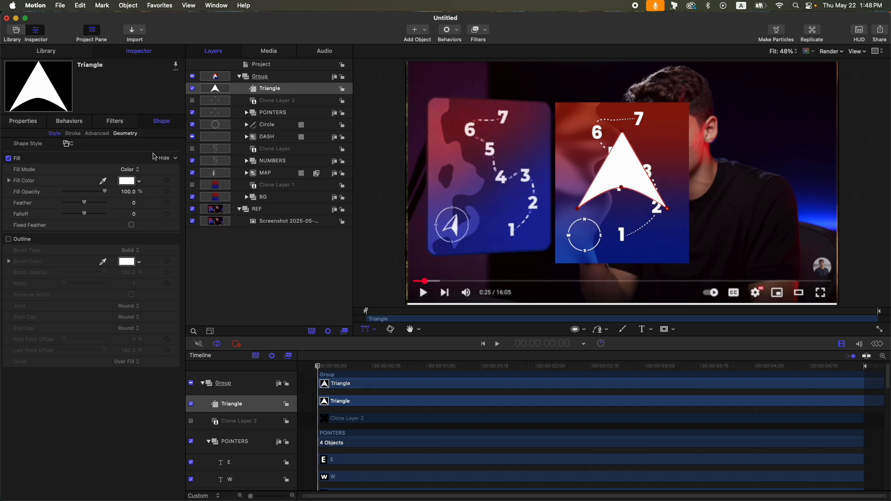
click(269, 88)
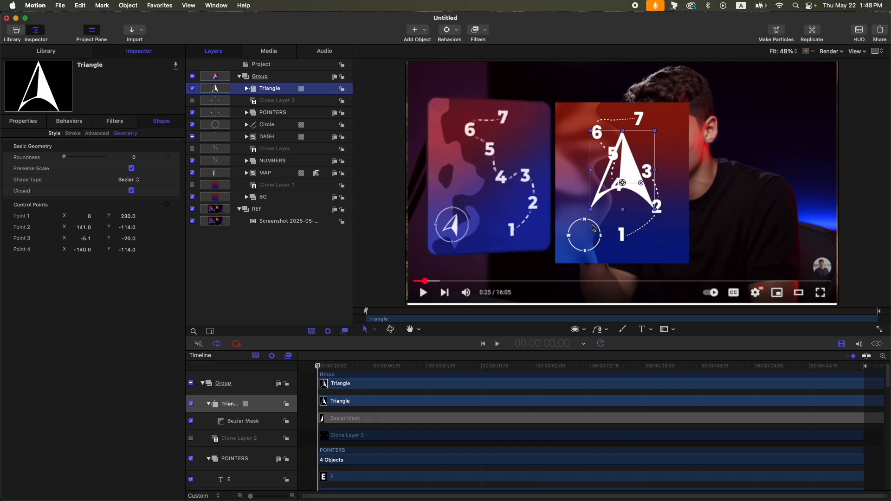
click(22, 121)
text(25)
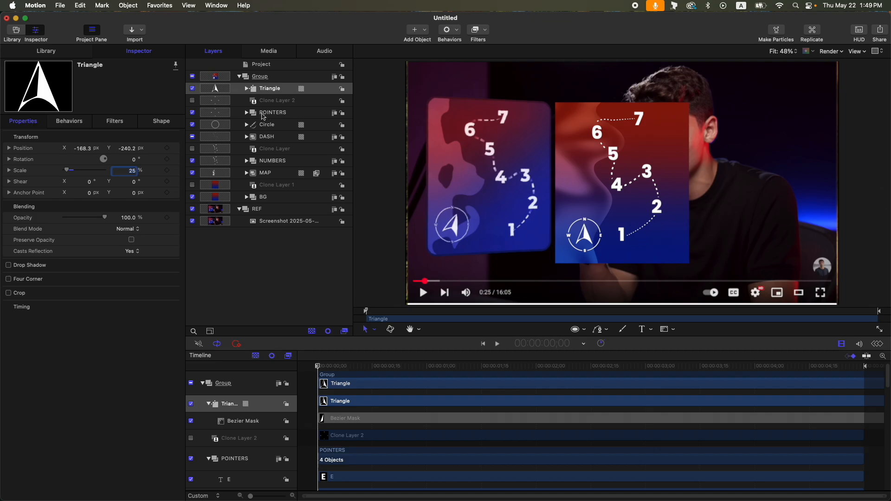
Group the ring, letters, clone and arrow together as COMPASS
click(267, 124)
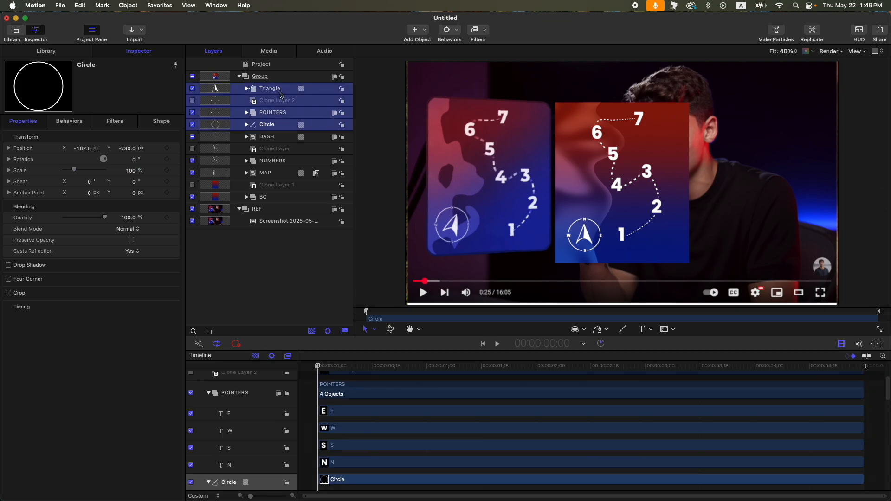
click(270, 88)
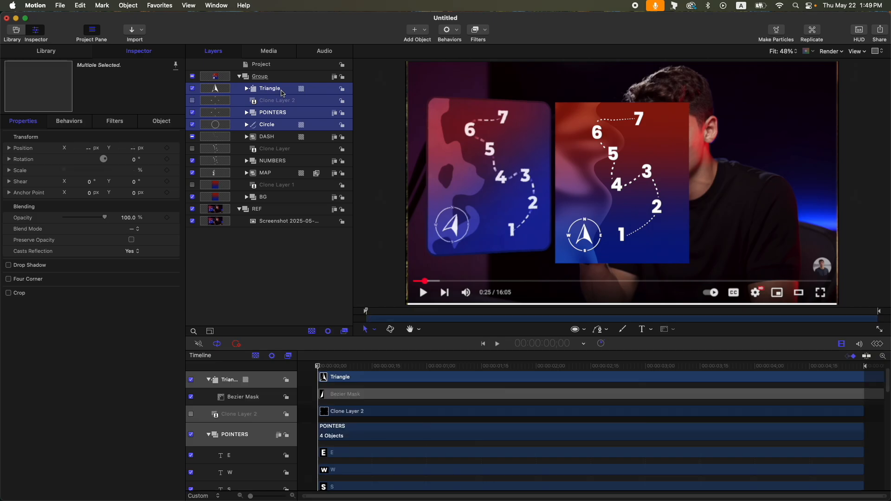
click(267, 88)
text(COMPASS)
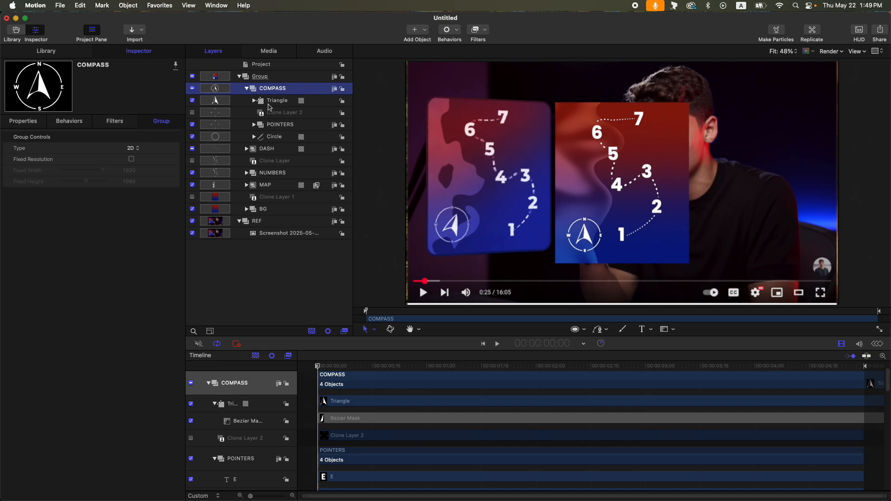
Keyframe the arrow's Z rotation to −34° by one second so it swings
click(278, 101)
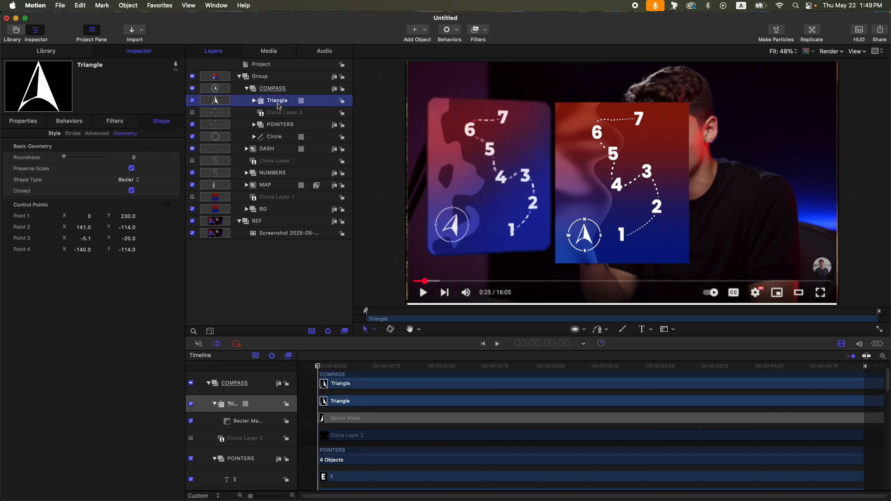
click(22, 120)
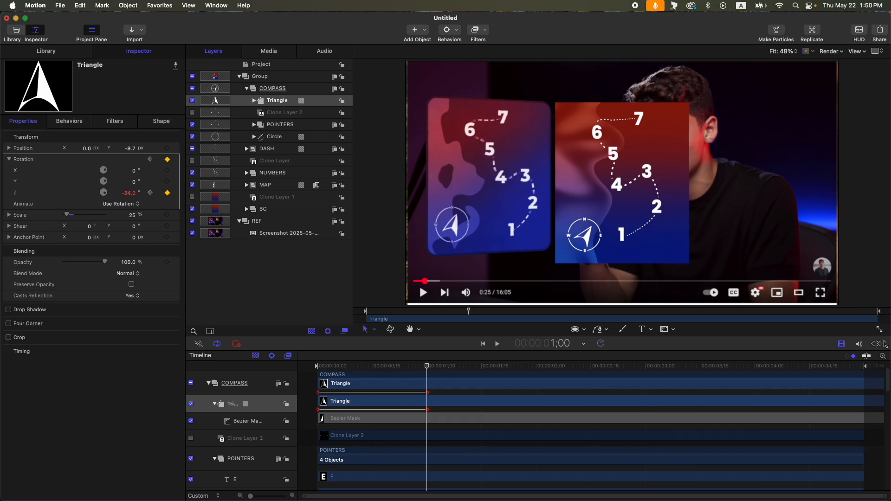
click(272, 88)
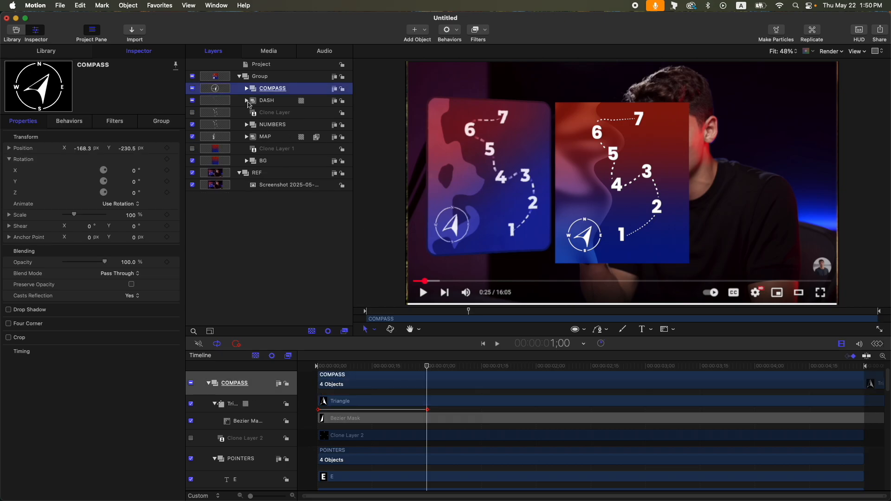
Apply a Write On behaviour to the dashed Bezier path in DASH so it draws on
click(245, 100)
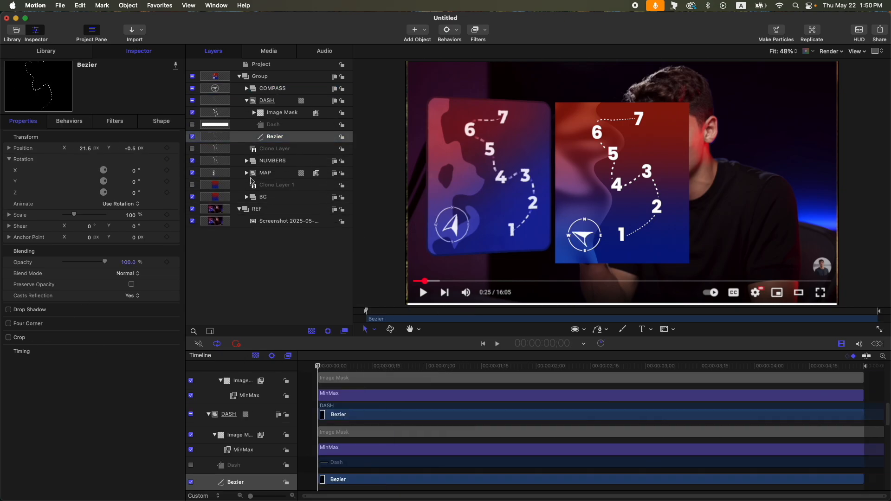
click(447, 30)
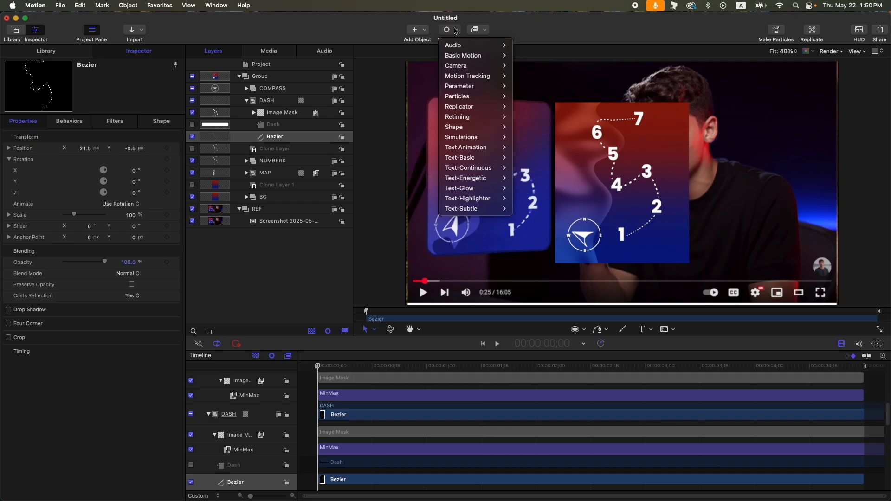
mouse_move(454, 128)
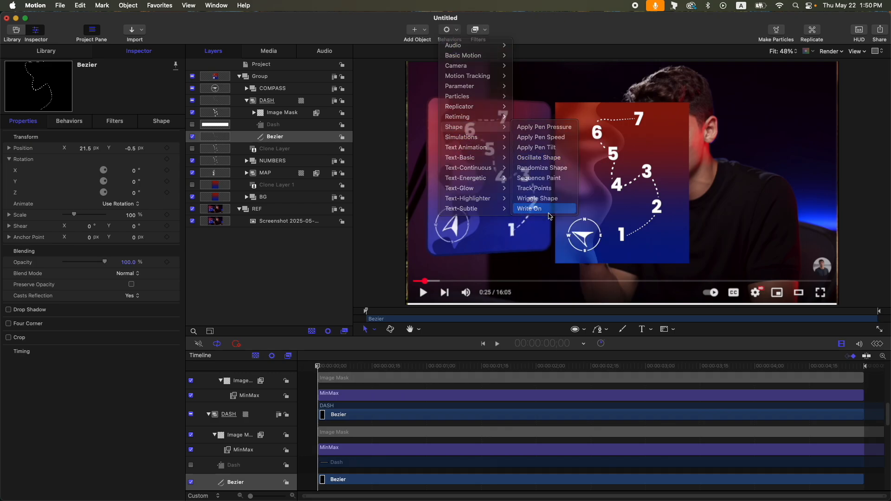
click(529, 208)
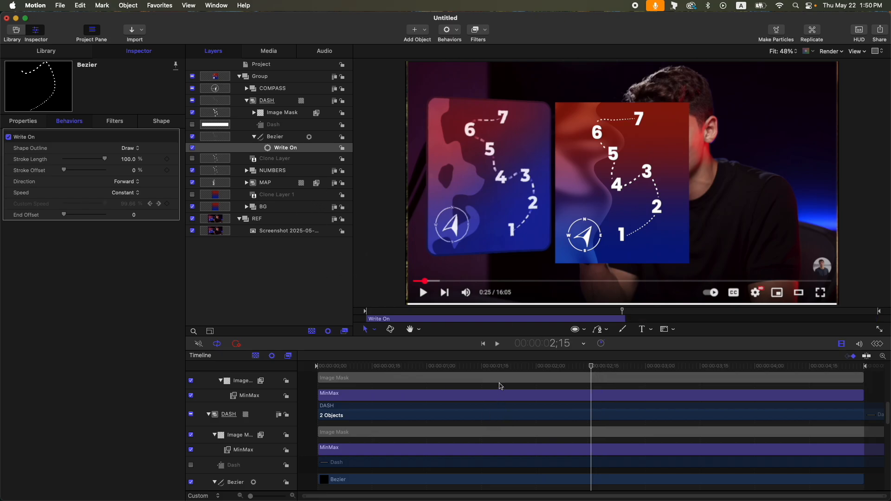
mouse_move(391, 386)
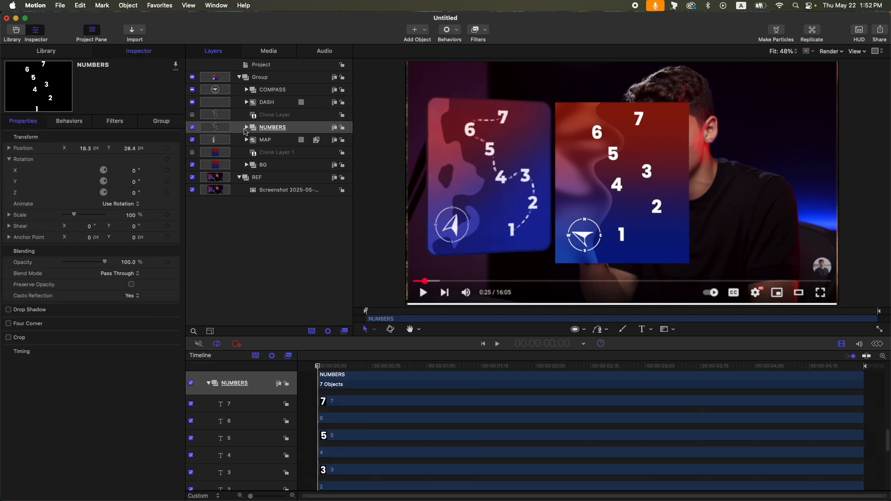
Add a Fade In/Fade Out to number 1 and copy it onto the other numbers with staggered start offsets
click(245, 127)
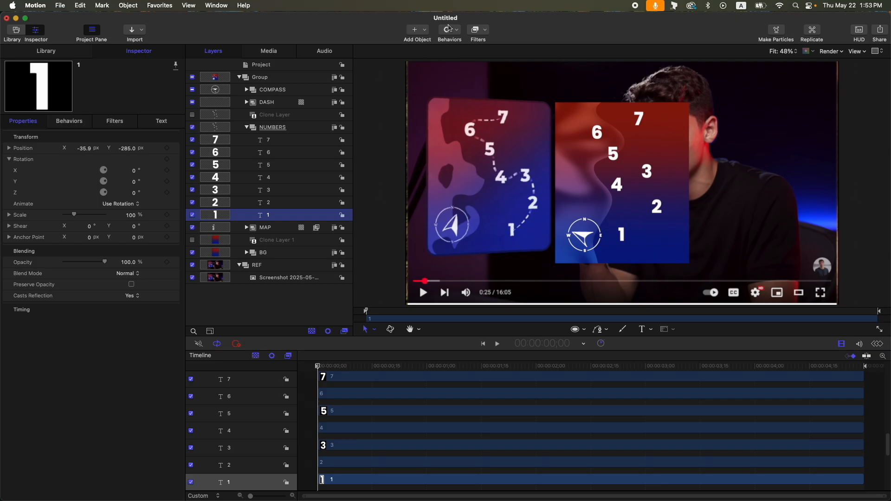
click(449, 30)
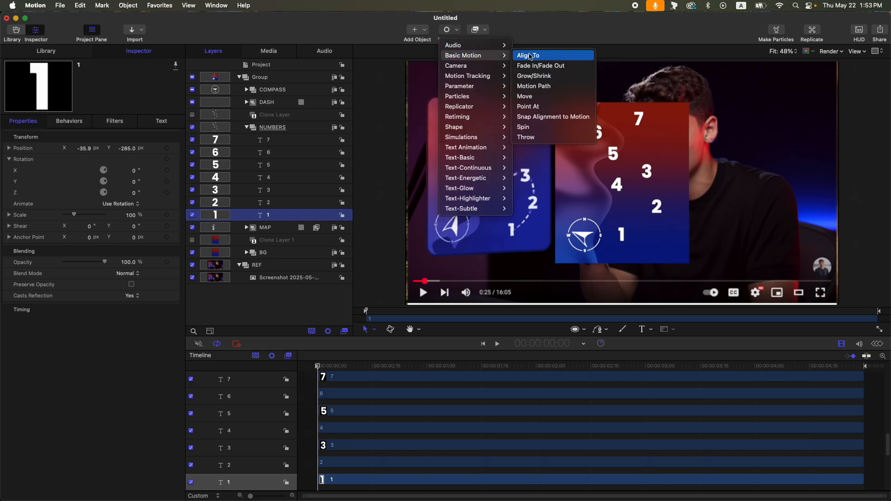
click(540, 65)
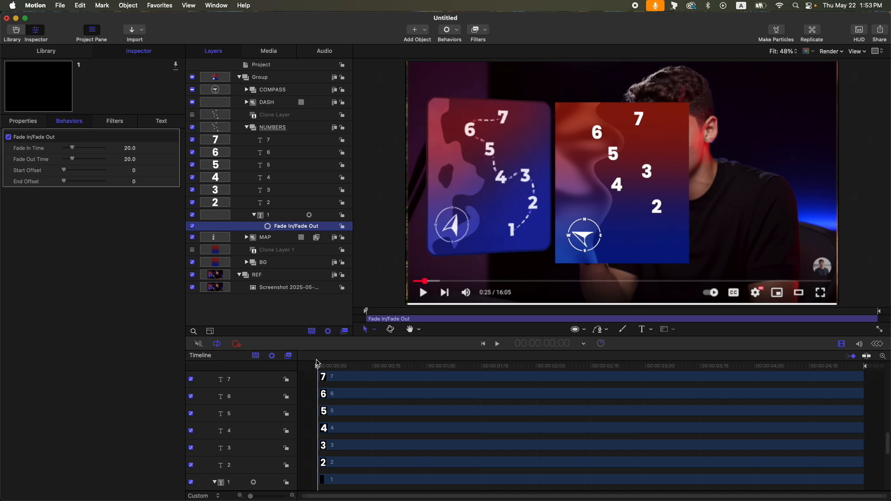
mouse_move(525, 232)
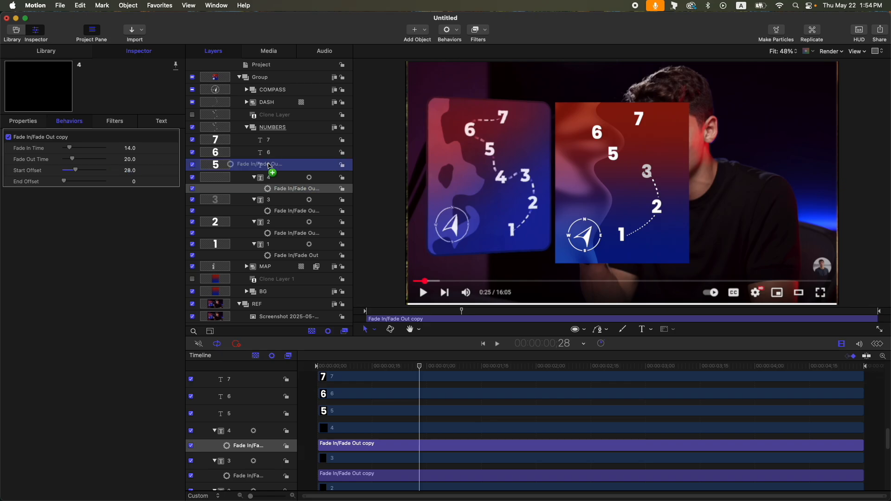
drag(68, 170, 87, 170)
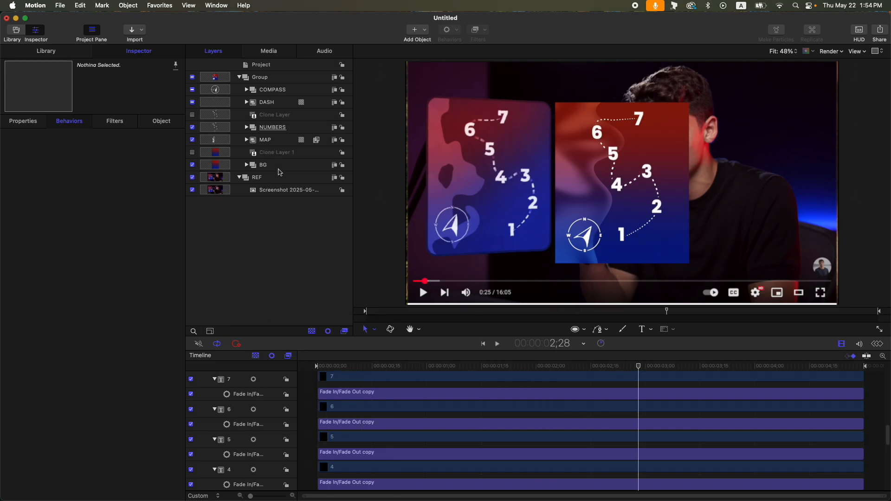
Round the BG rectangle's corners with Geometry Roundness 20
click(263, 165)
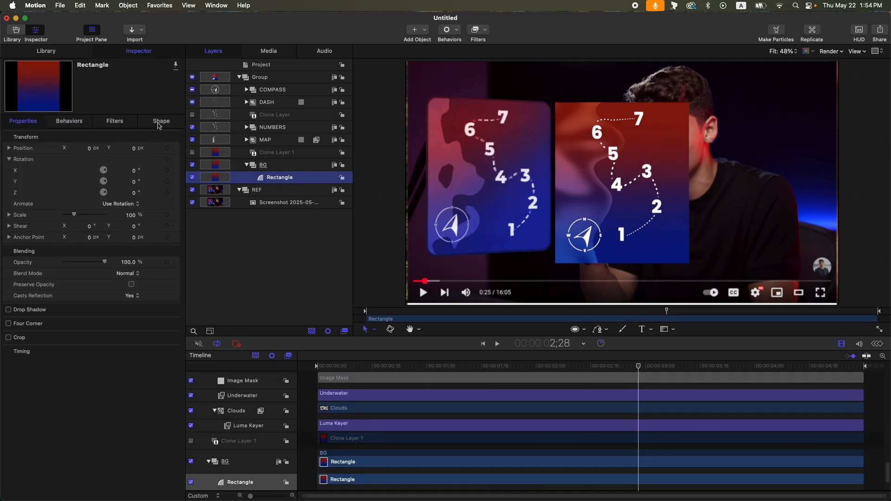
click(161, 121)
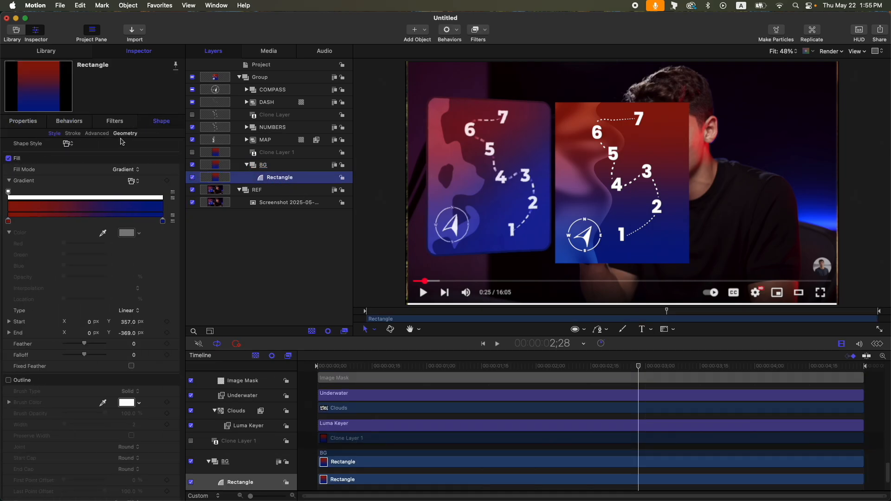
click(125, 132)
text(20)
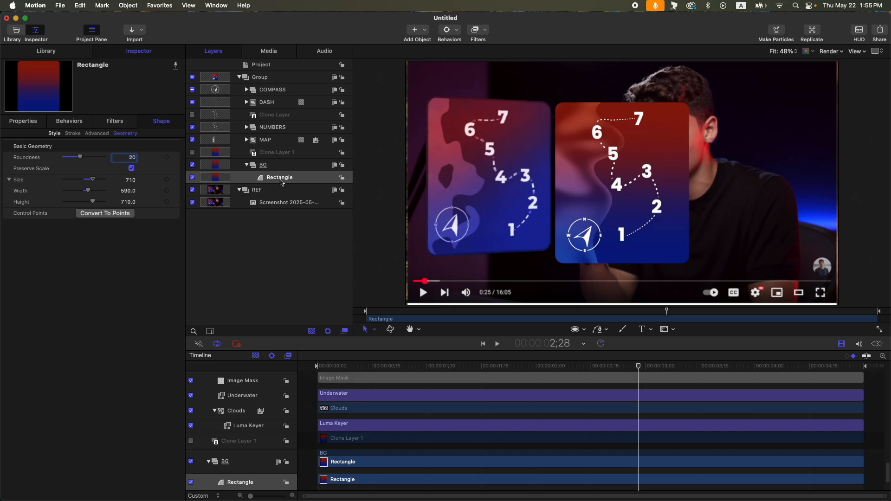
mouse_move(284, 182)
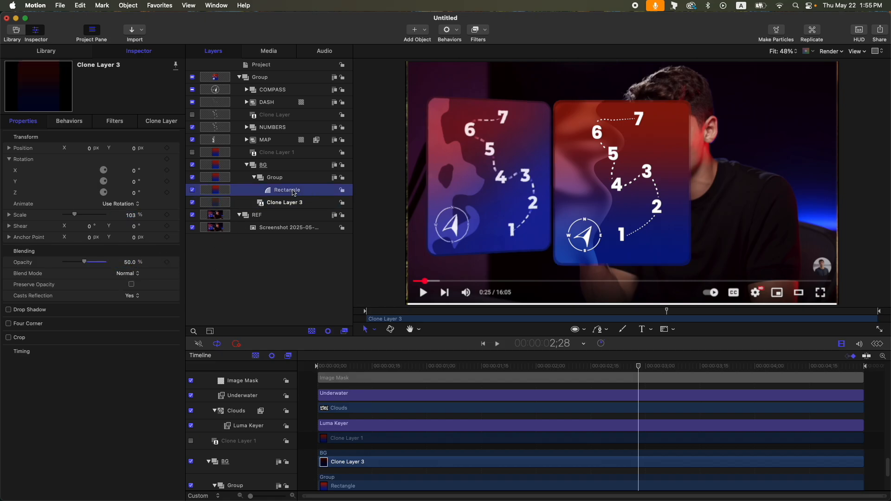
Group the rectangle with a 50%-opacity, 103%-scaled clone inside BG
click(286, 189)
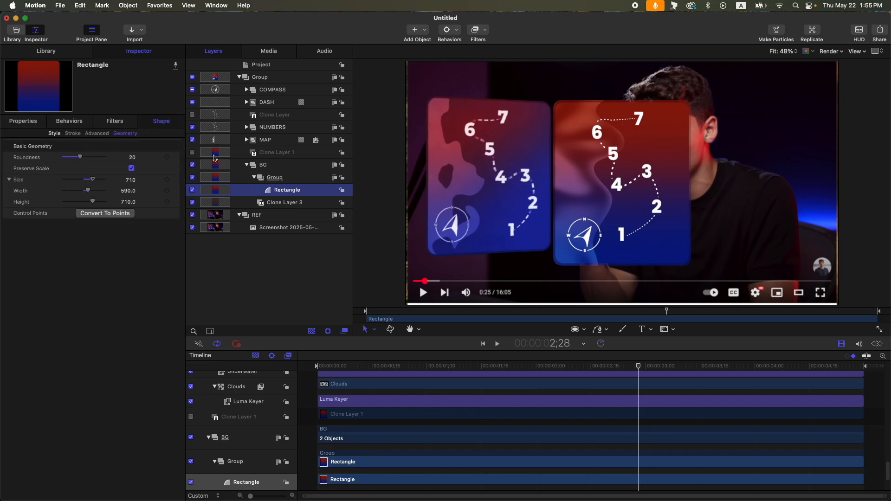
mouse_move(117, 200)
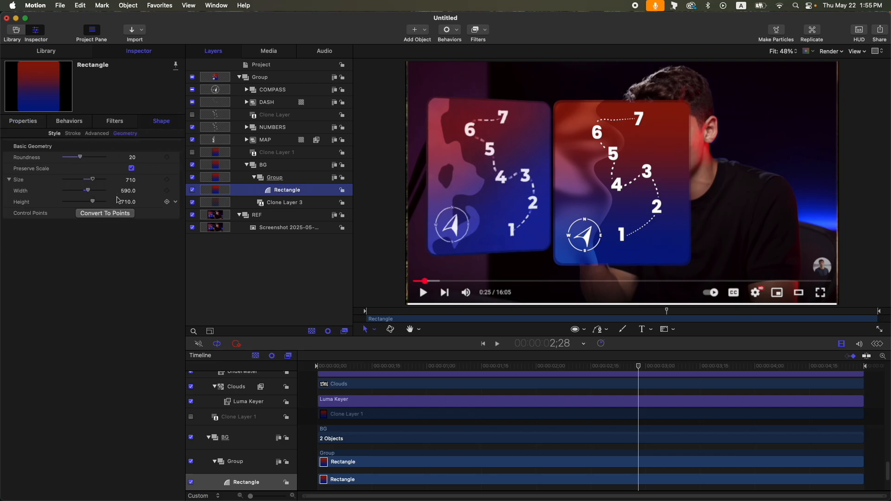
click(22, 121)
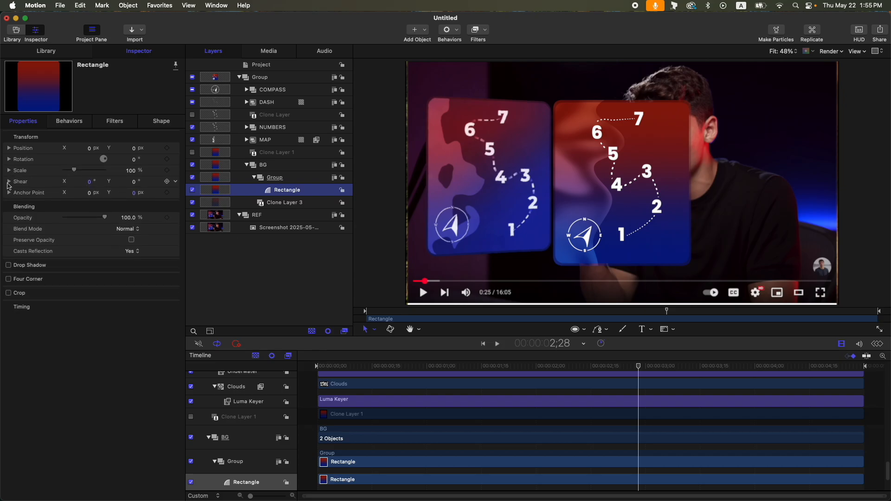
Keyframe the rectangle's Y scale from 0% at the first frame to 100% around one second
click(8, 170)
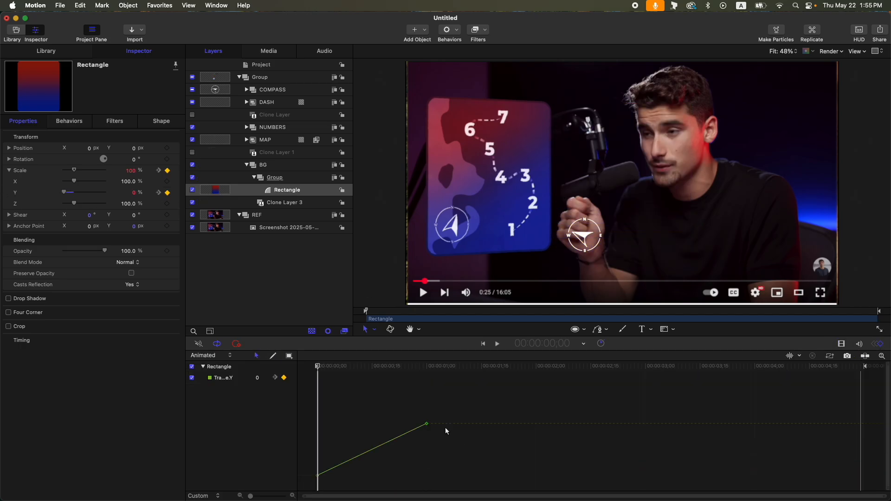
right_click(426, 424)
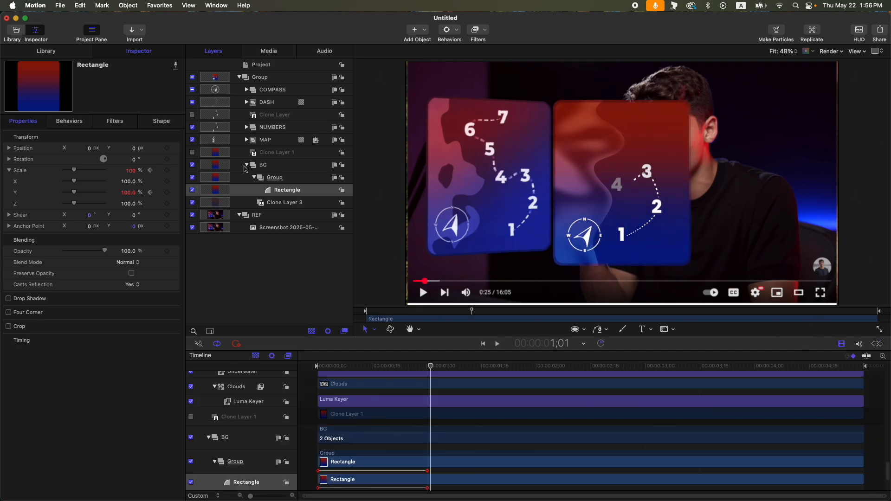
Combine COMPASS, DASH and NUMBERS into Group 1 with an Image Mask sourced from Clone Layer 1
click(272, 89)
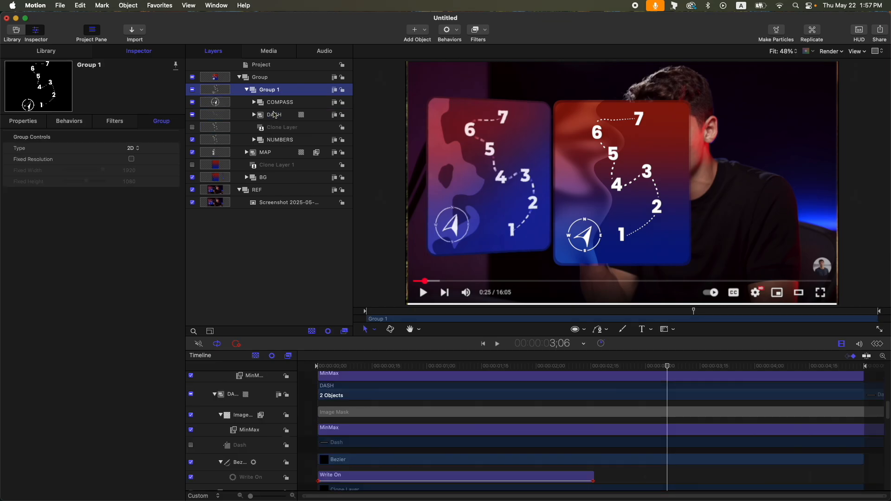
mouse_move(294, 91)
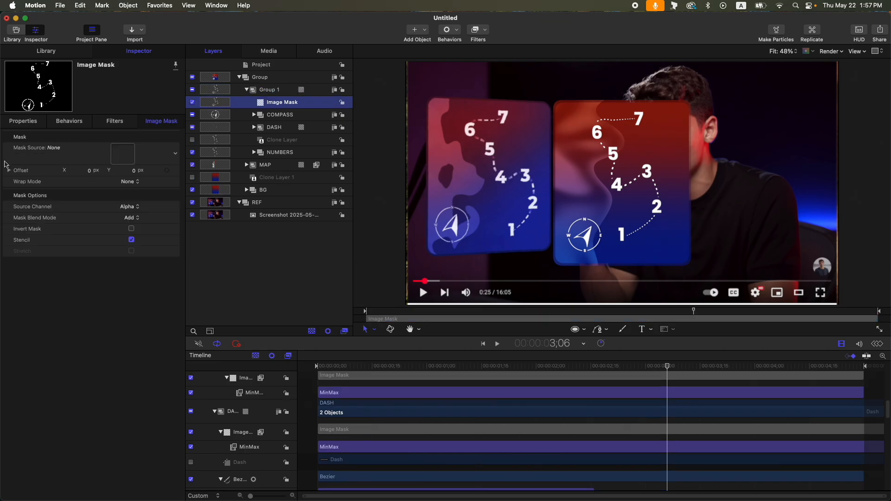
click(124, 154)
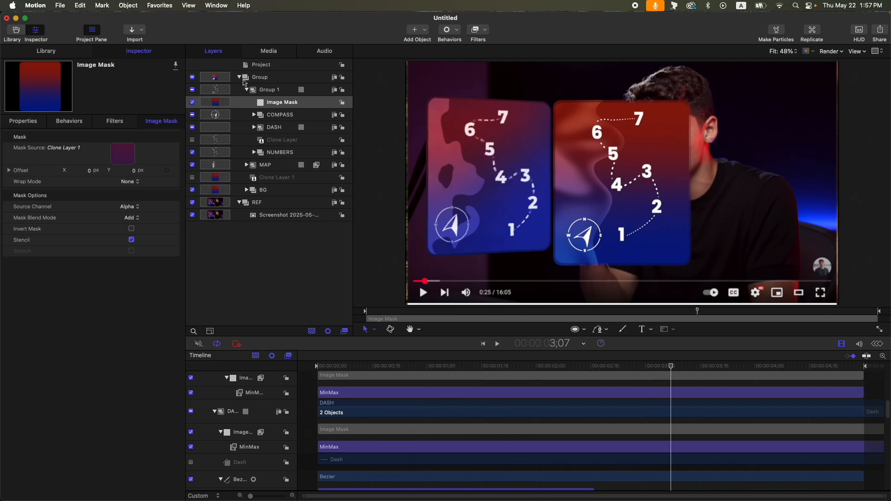
click(238, 77)
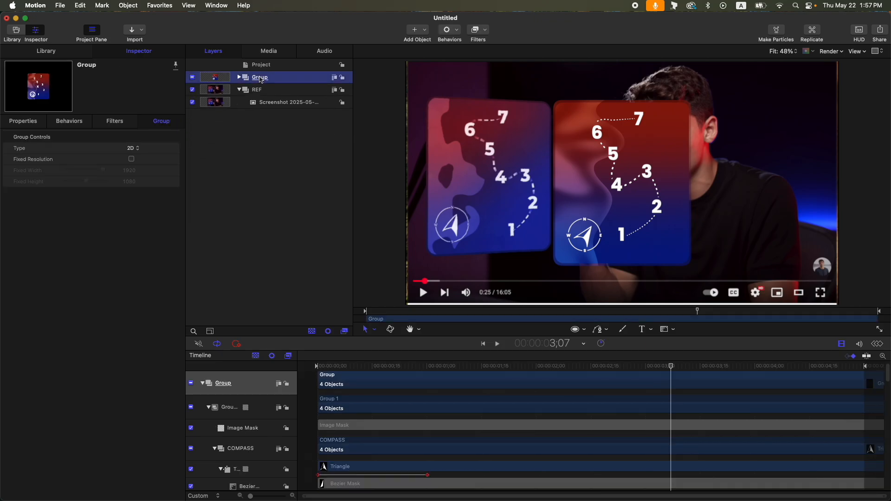
Rotate the top card Group 27° around its Y axis in Properties
click(259, 77)
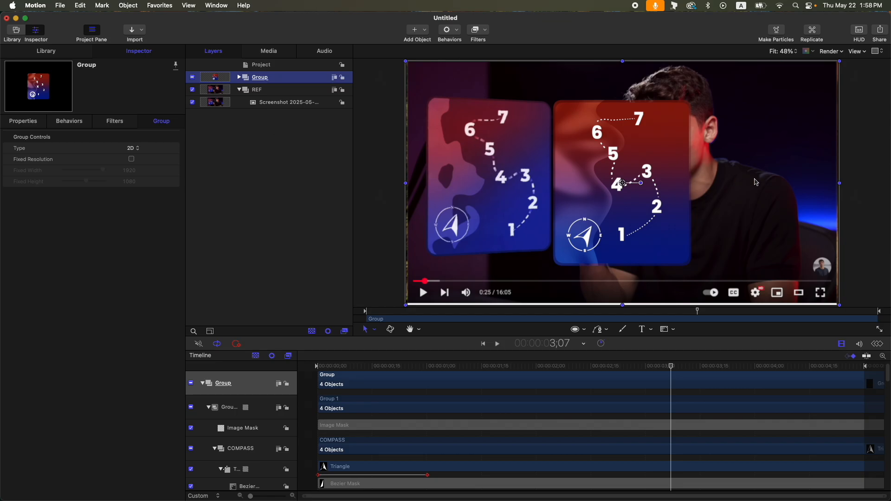
mouse_move(39, 128)
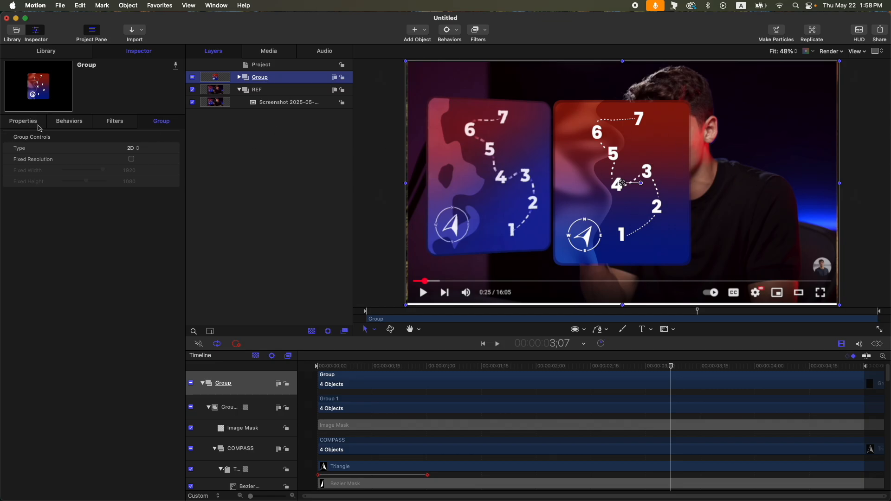
click(22, 120)
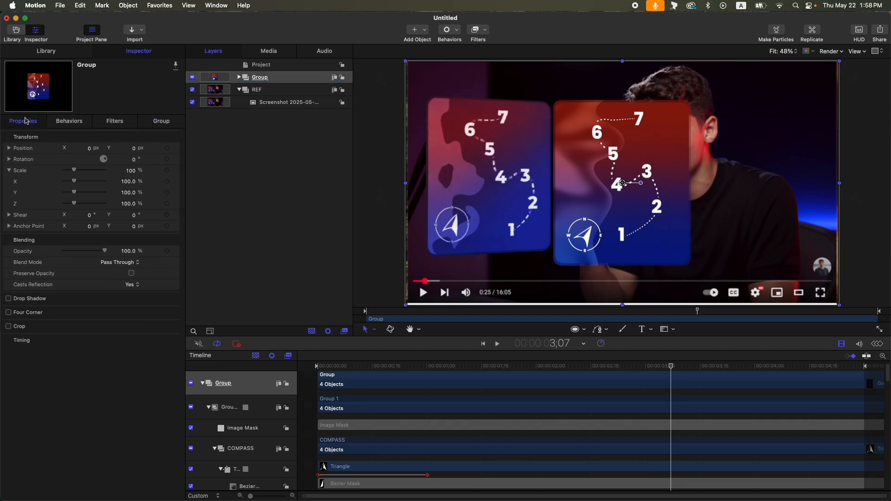
click(10, 170)
text(27)
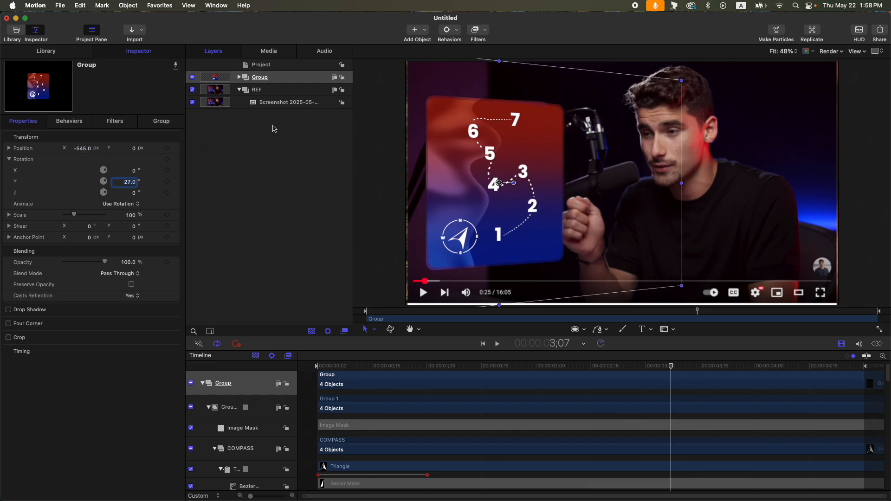
click(260, 77)
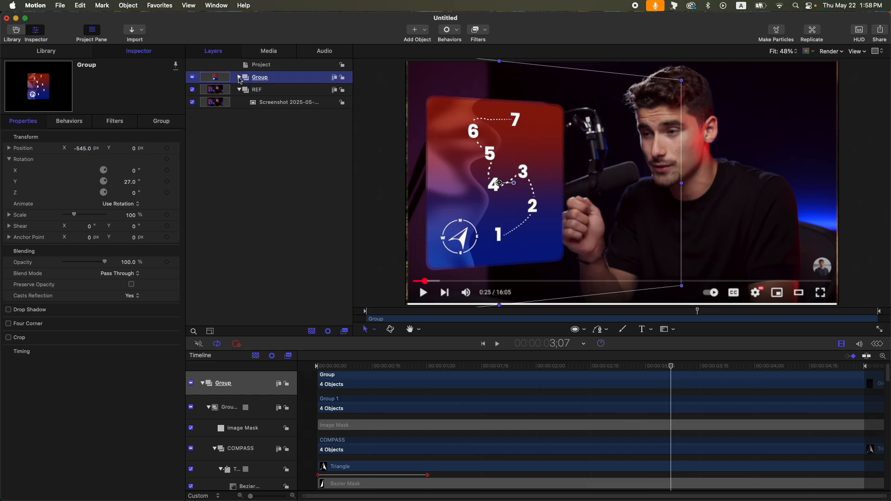
Check the BG rectangle's geometry, then set the card Group's Position X to -545 px
click(238, 77)
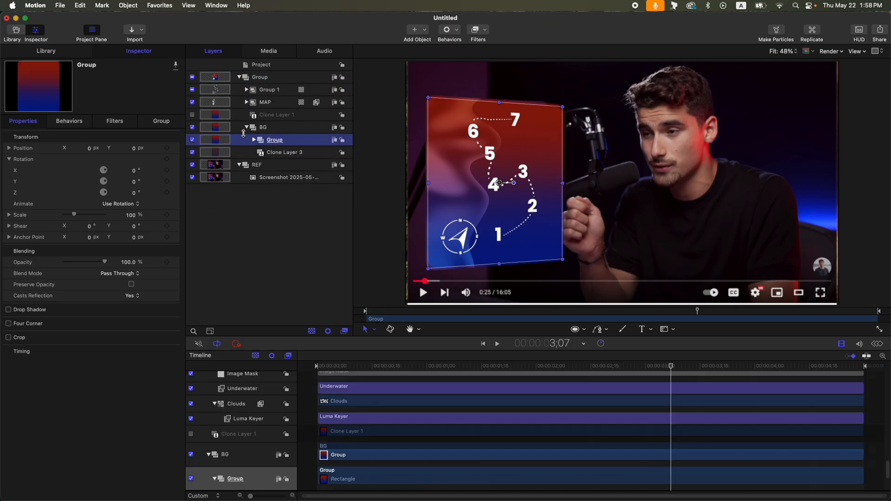
click(287, 152)
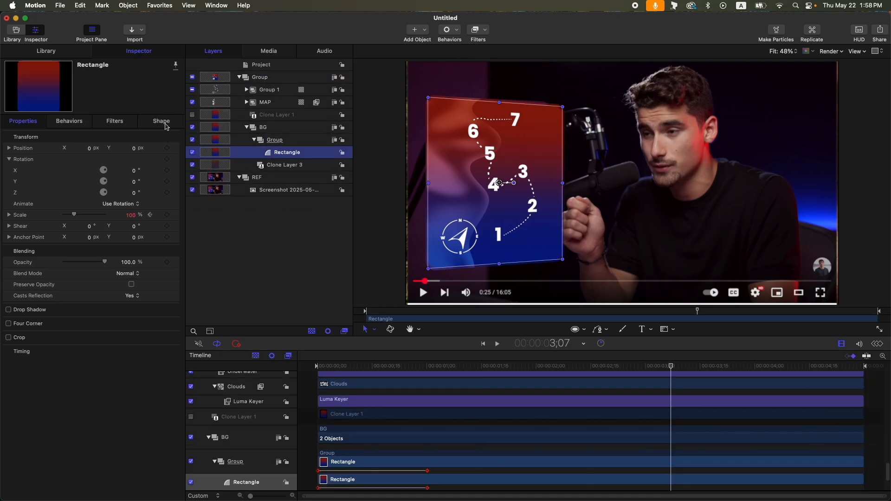
click(161, 121)
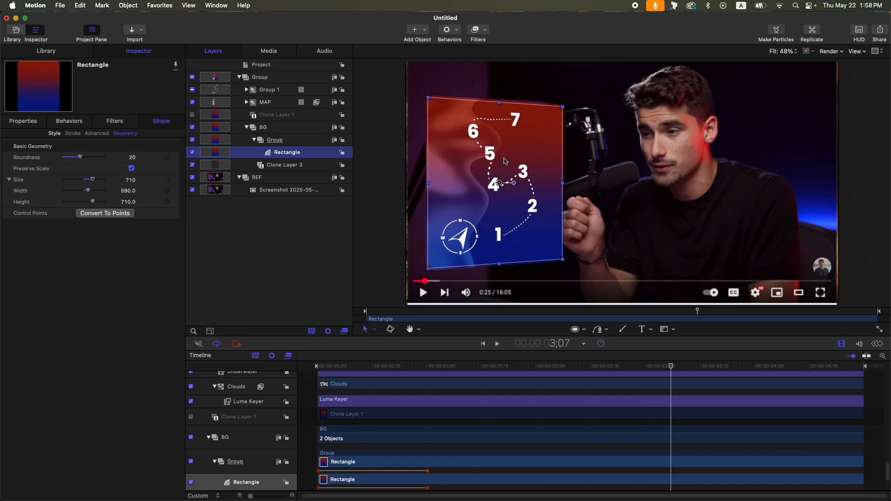
click(260, 77)
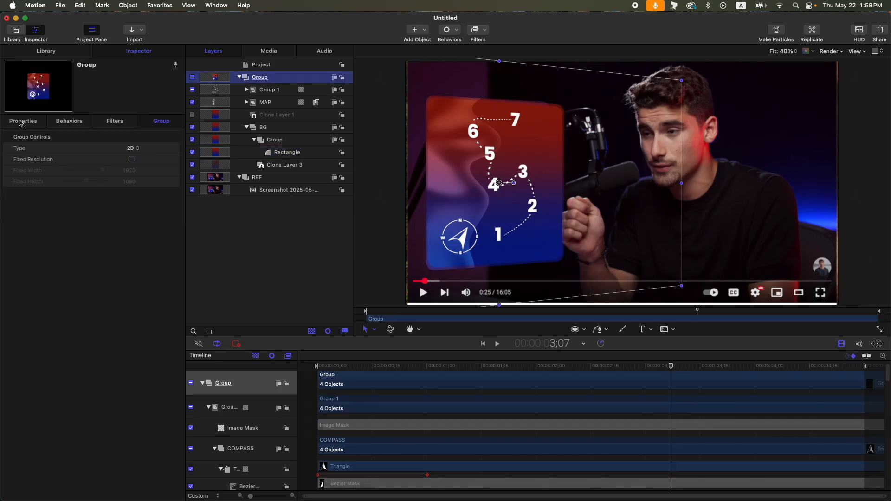
click(23, 120)
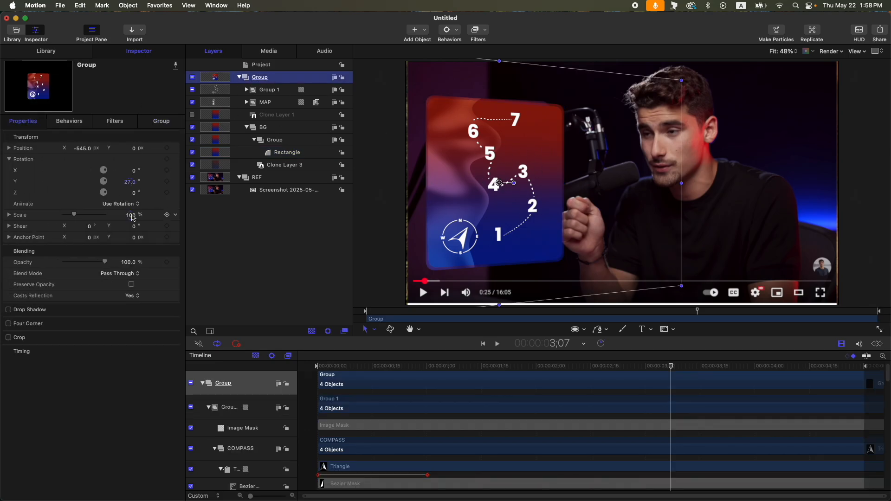